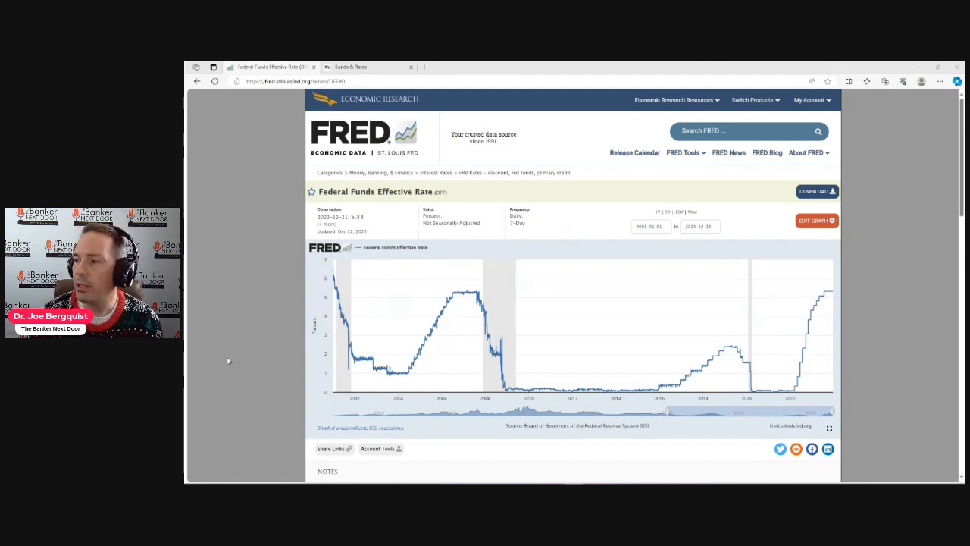
mouse_move(346, 370)
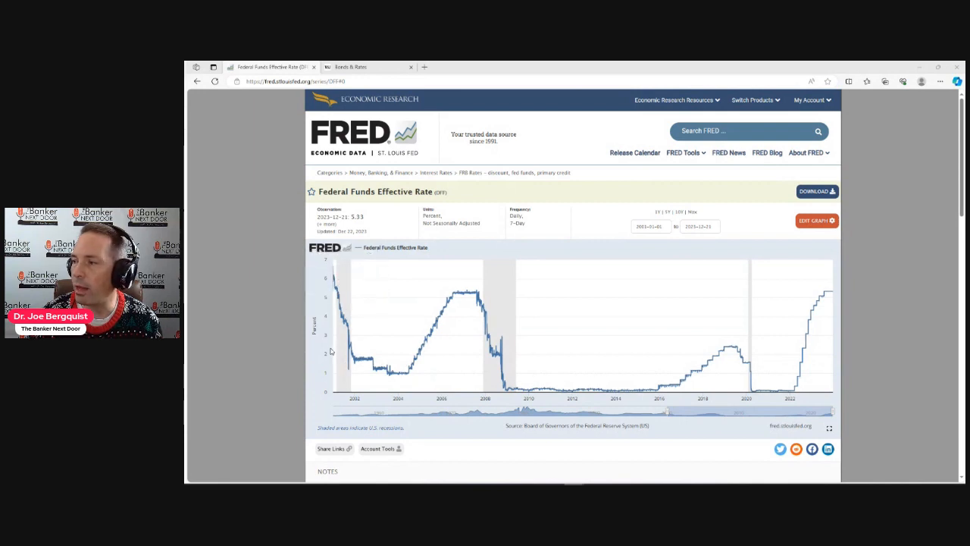
mouse_move(834, 306)
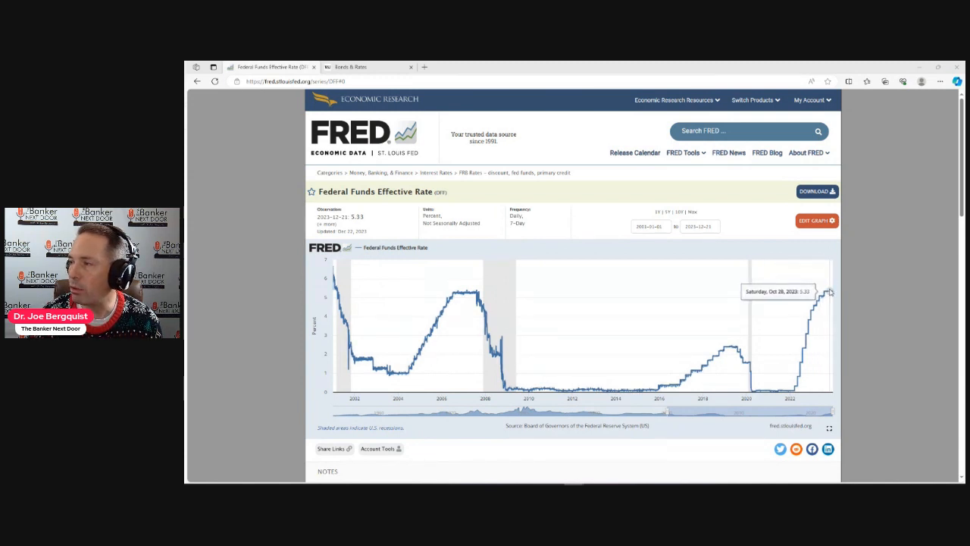
mouse_move(824, 300)
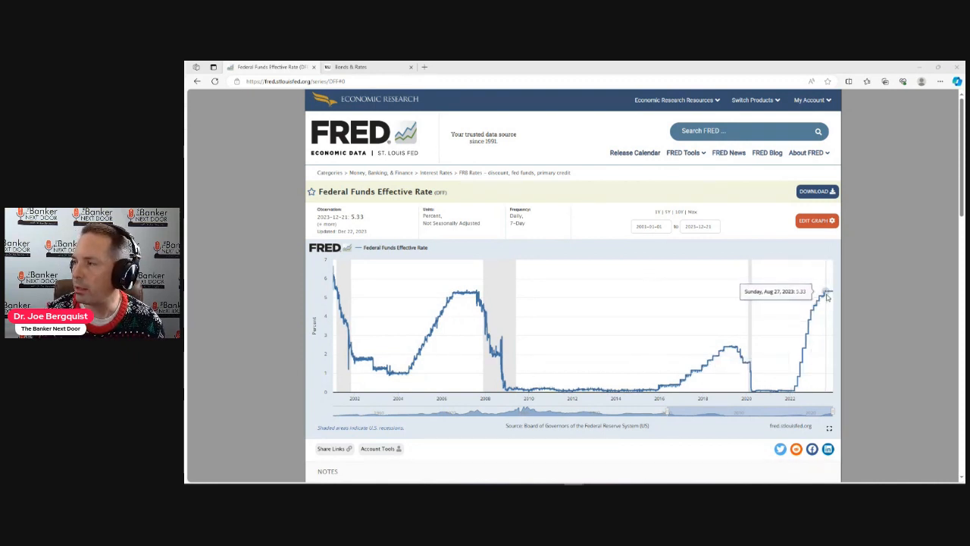
mouse_move(831, 300)
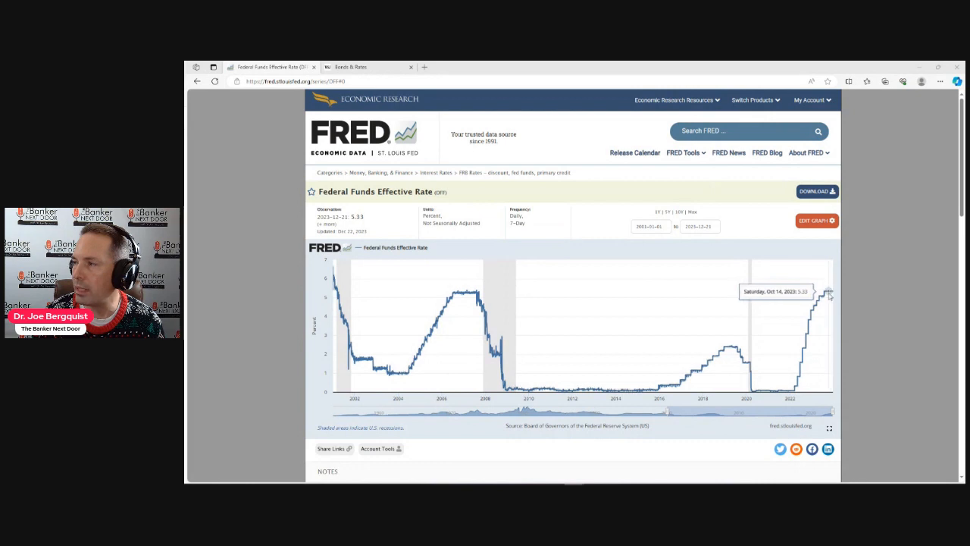
mouse_move(485, 317)
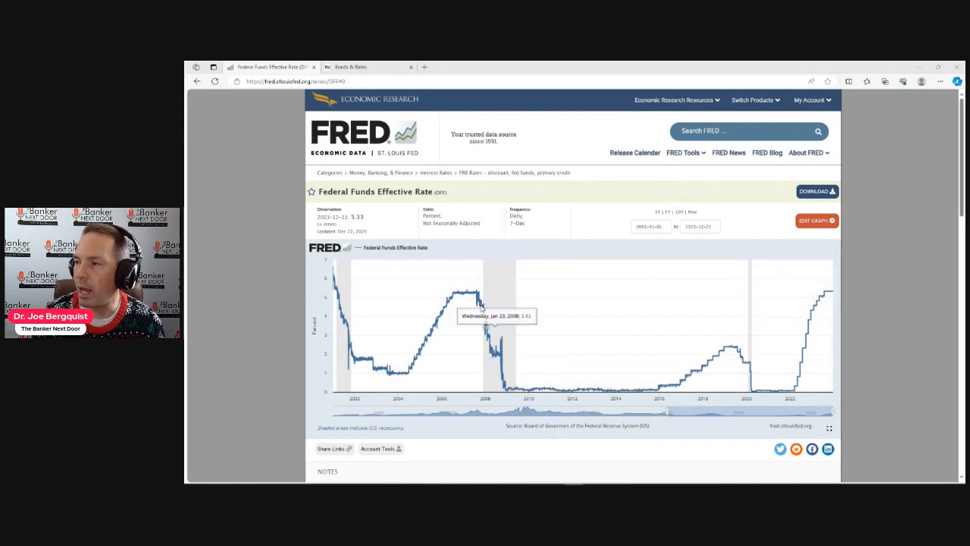
mouse_move(454, 294)
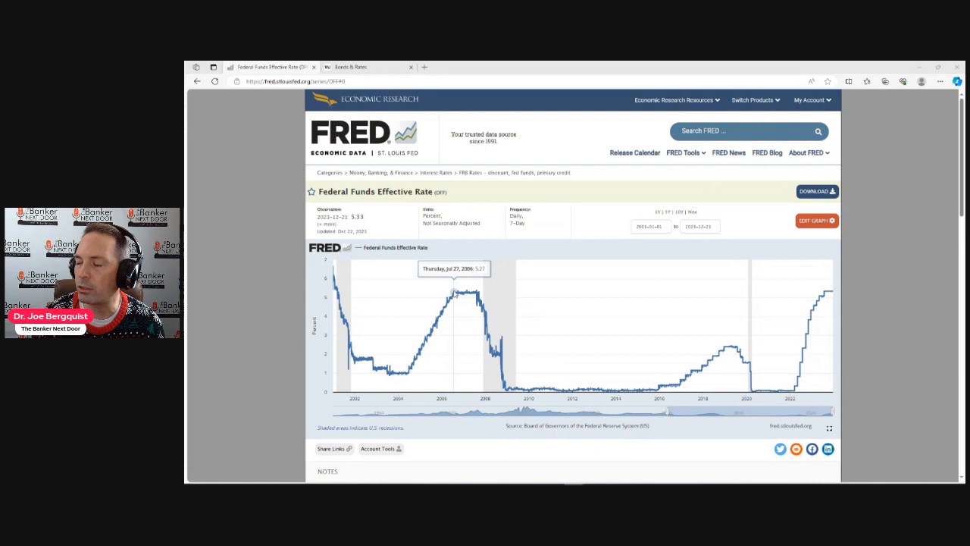
mouse_move(478, 291)
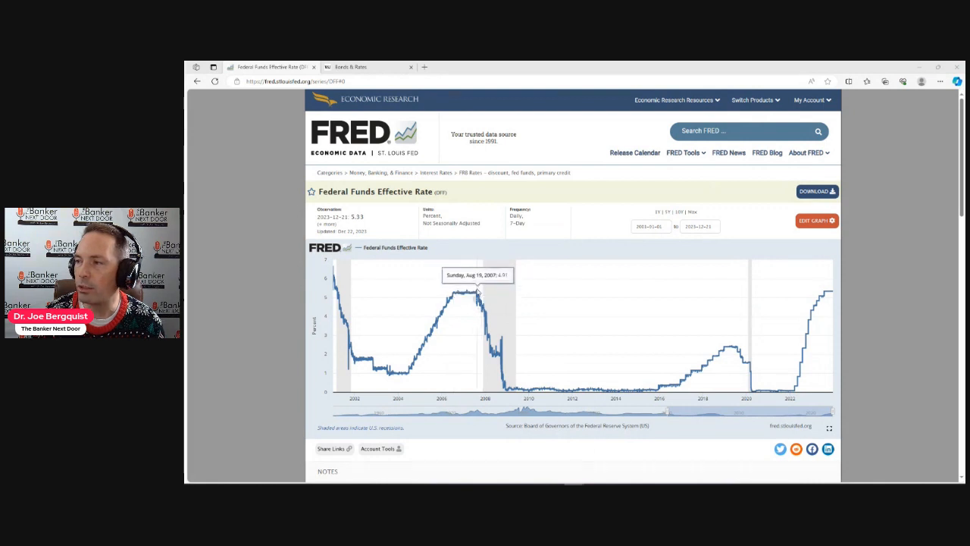
mouse_move(479, 291)
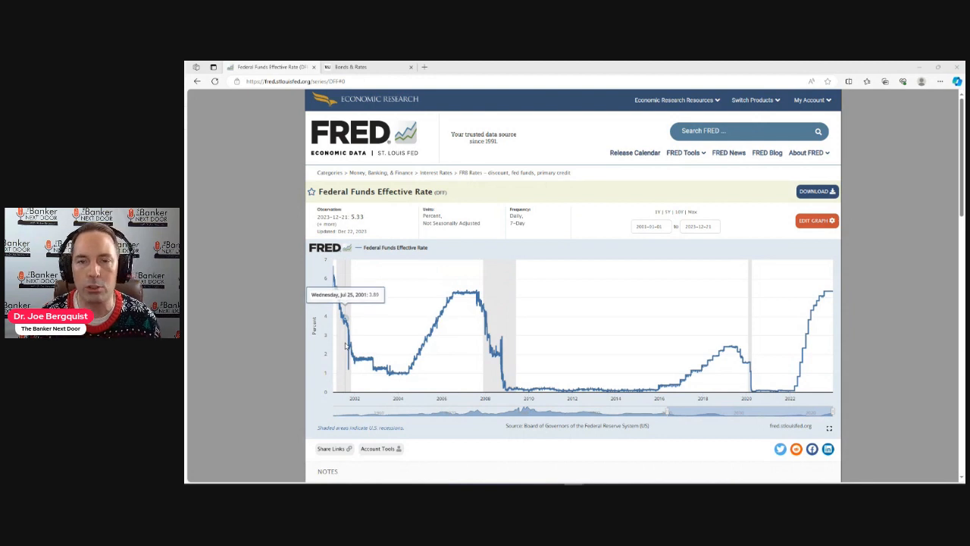
mouse_move(336, 346)
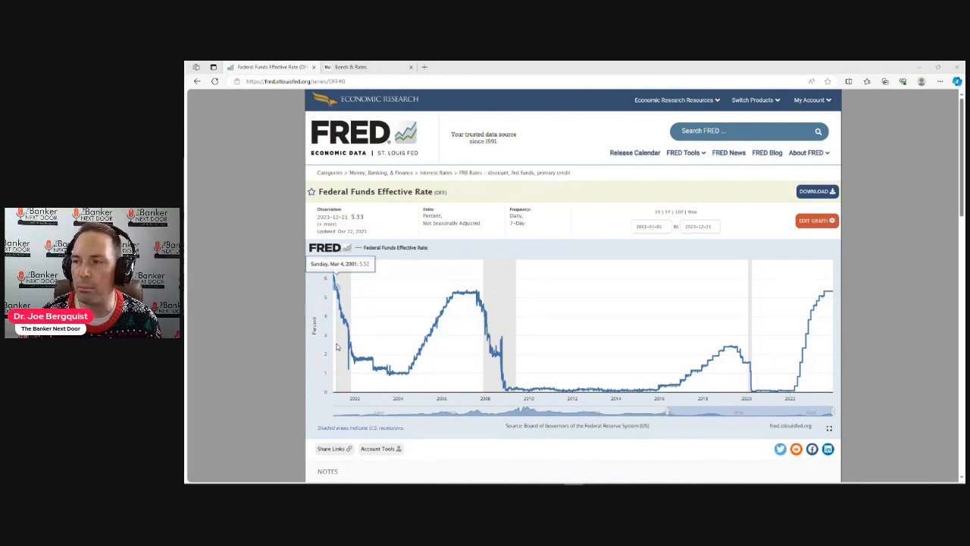
mouse_move(463, 368)
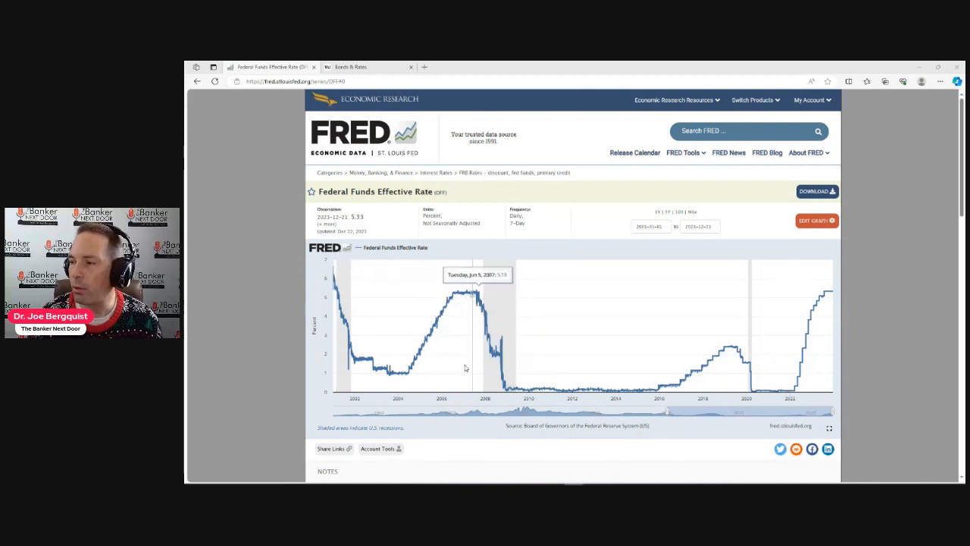
mouse_move(482, 364)
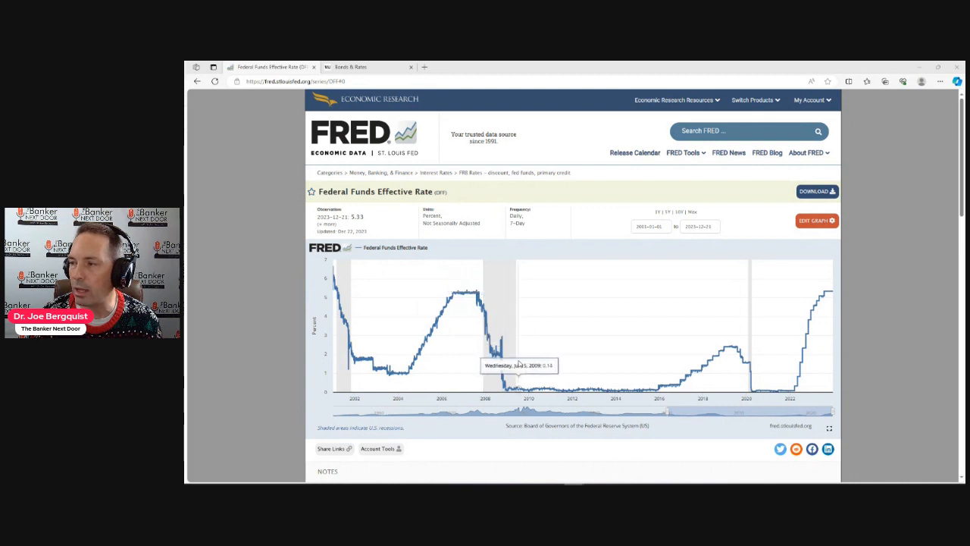
mouse_move(506, 364)
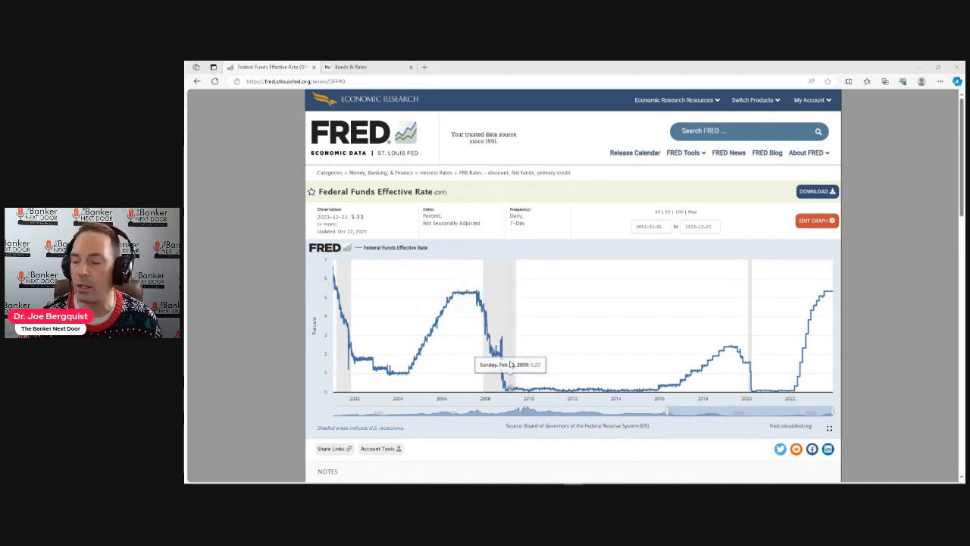
mouse_move(467, 297)
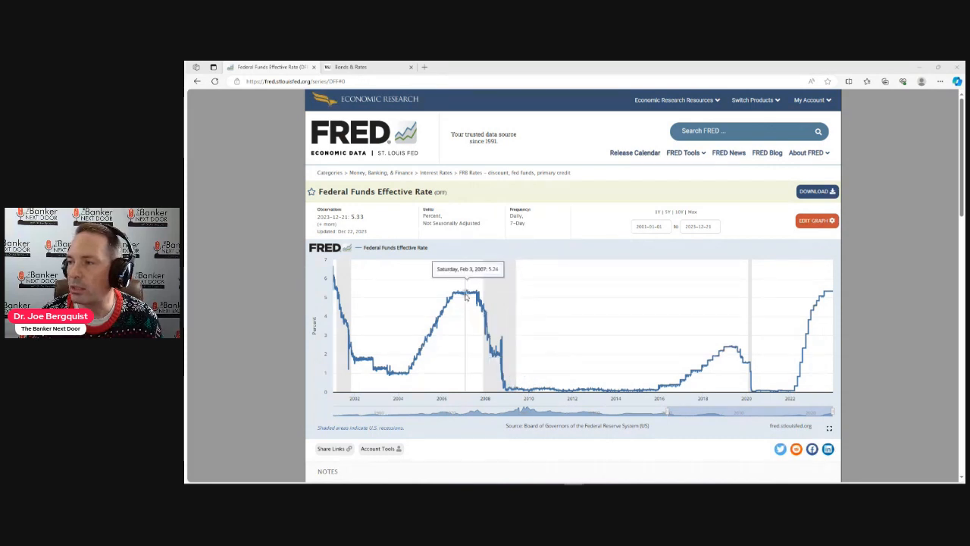
mouse_move(481, 296)
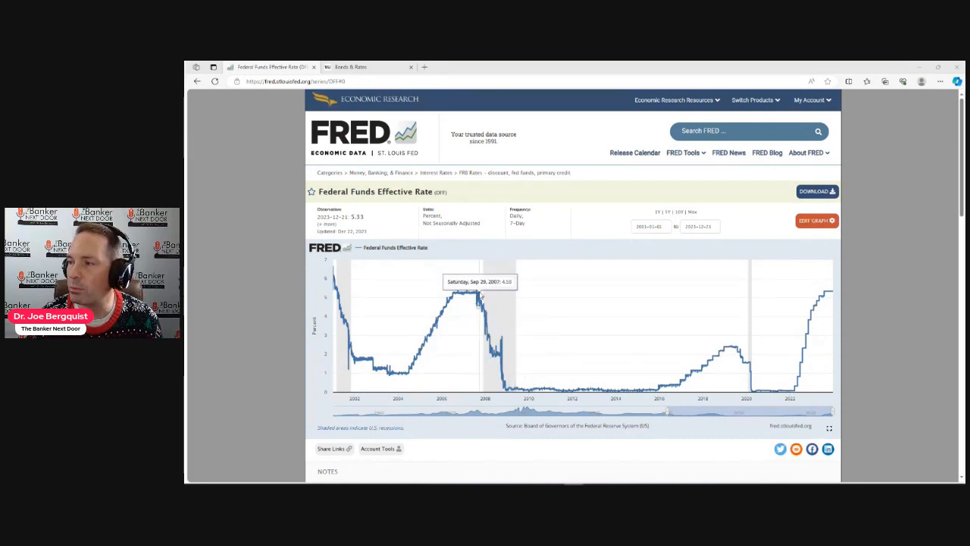
mouse_move(476, 297)
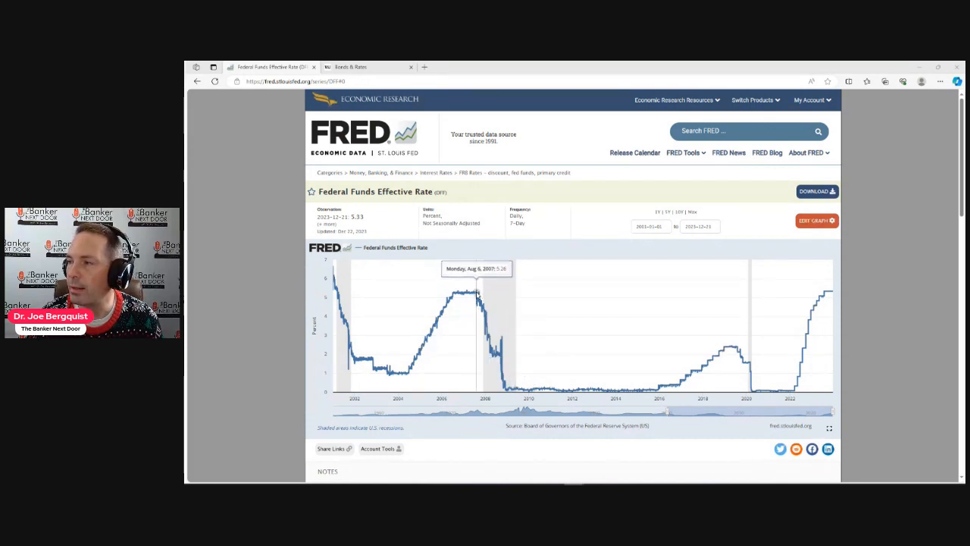
mouse_move(478, 300)
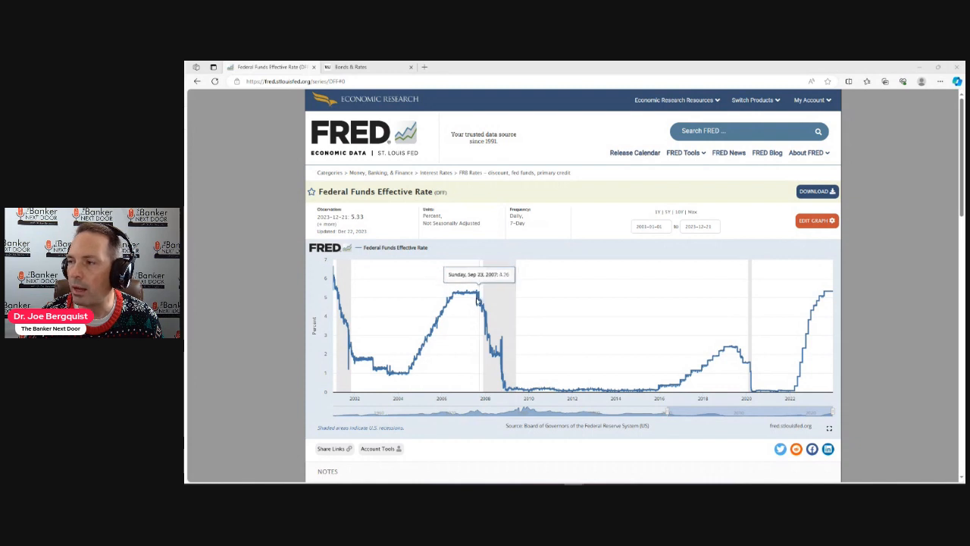
mouse_move(476, 300)
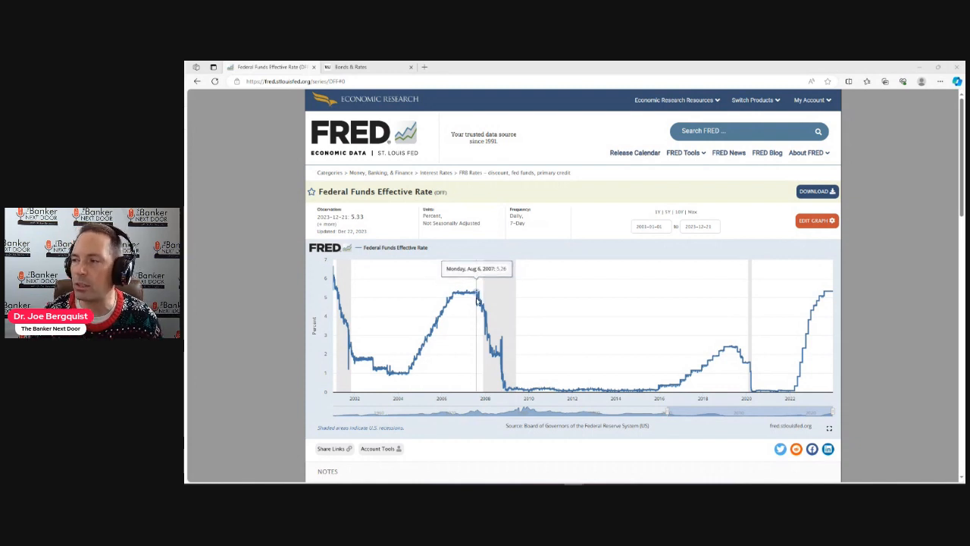
mouse_move(482, 294)
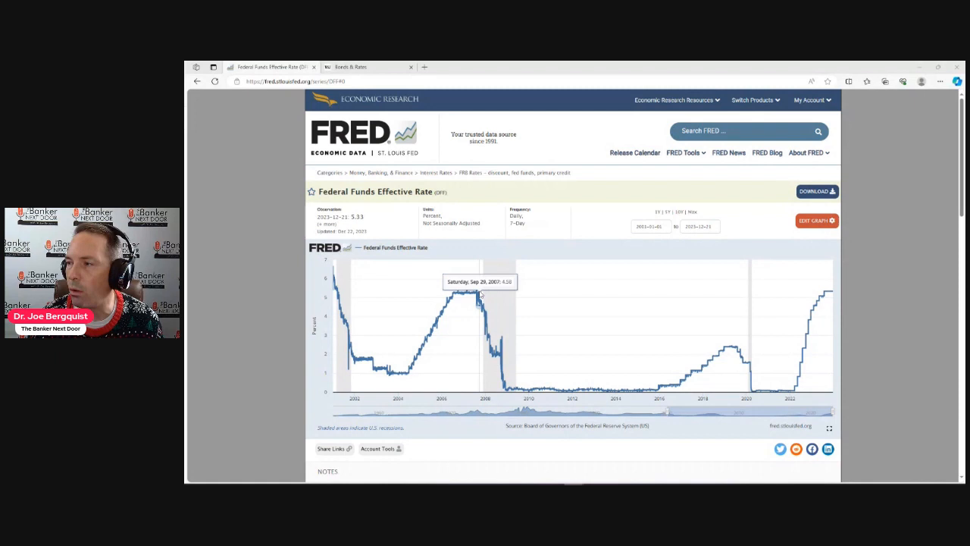
mouse_move(477, 300)
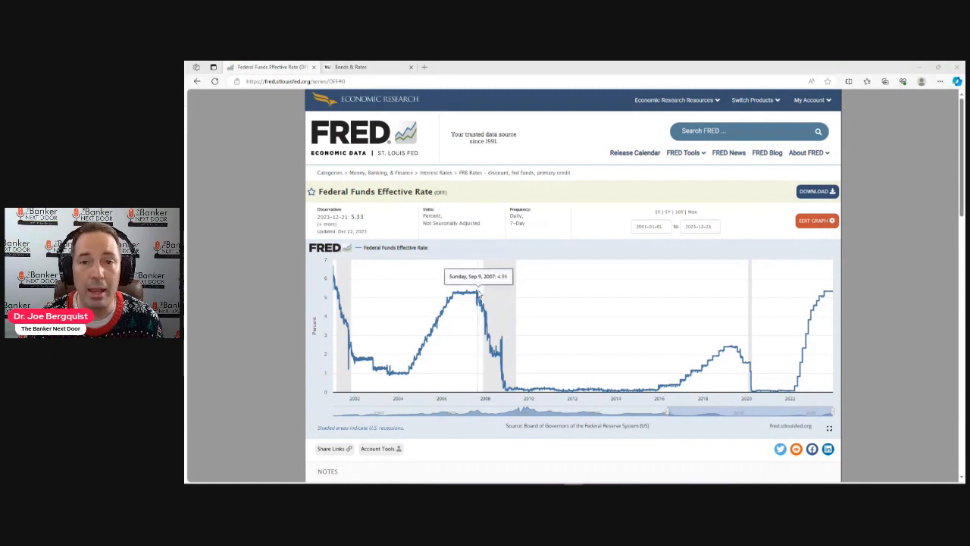
mouse_move(470, 285)
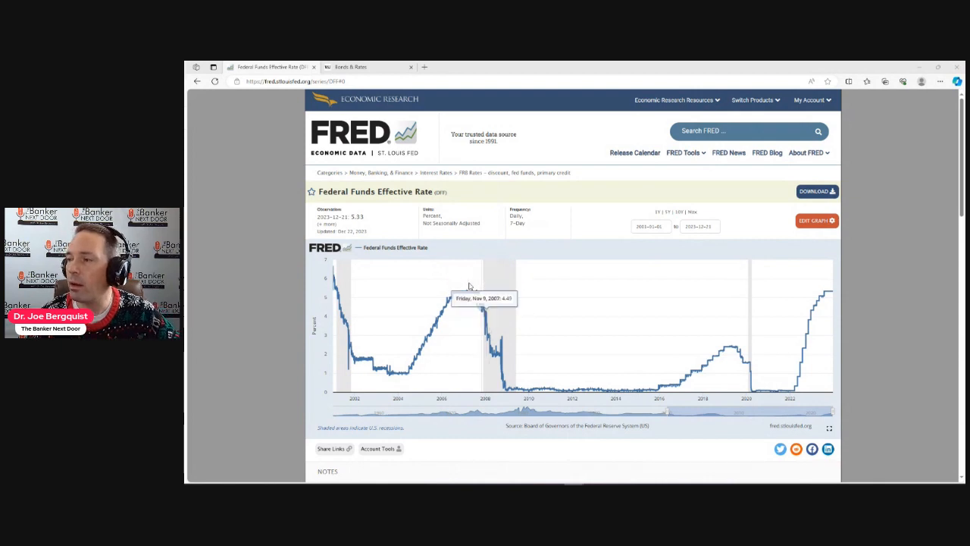
mouse_move(476, 291)
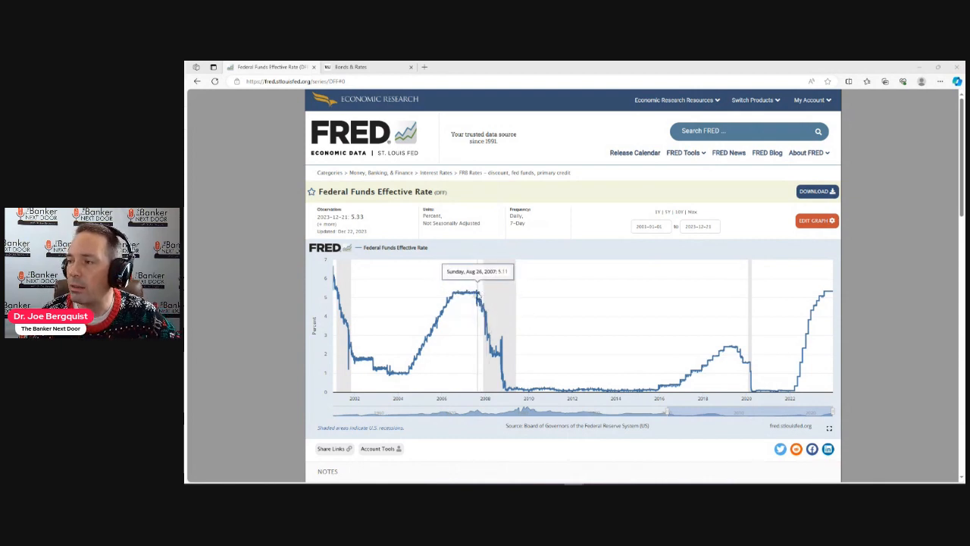
mouse_move(491, 305)
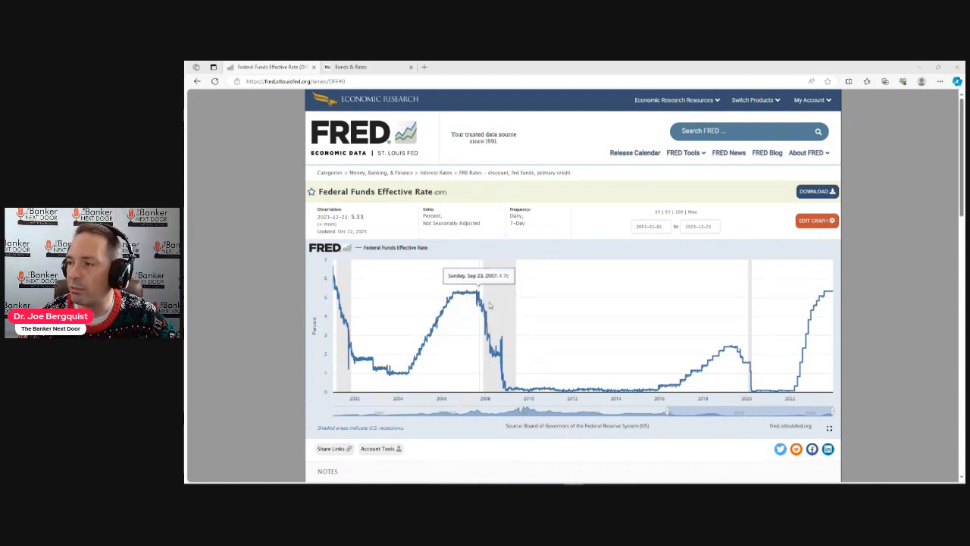
mouse_move(510, 394)
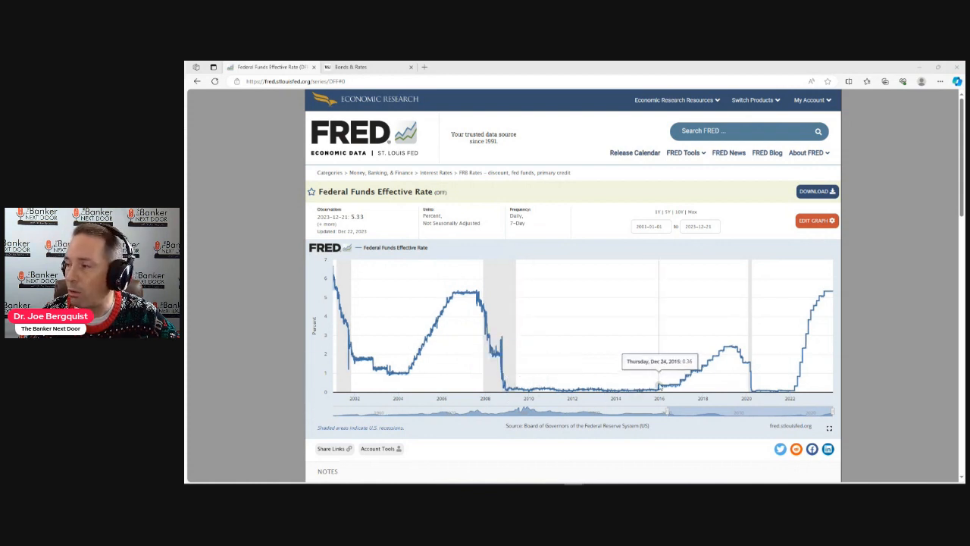
mouse_move(660, 391)
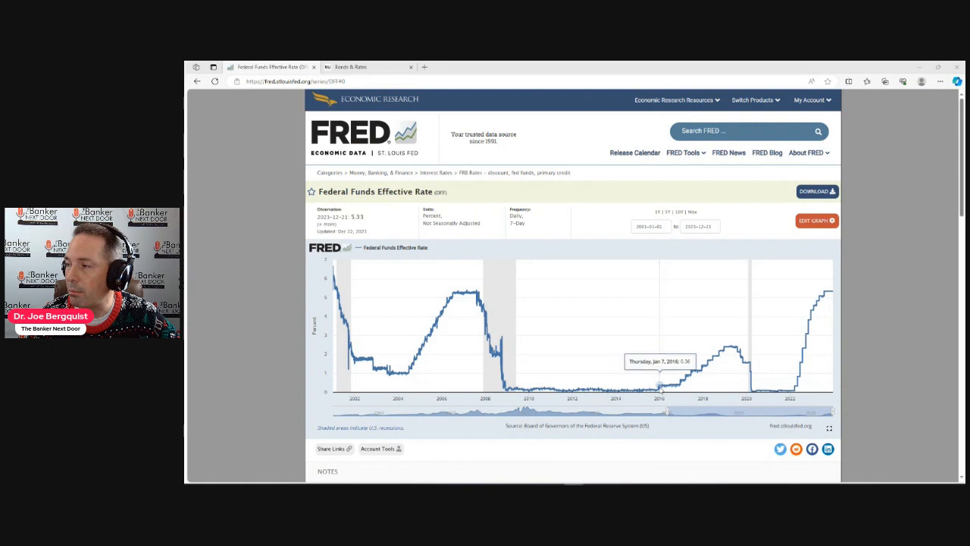
mouse_move(658, 391)
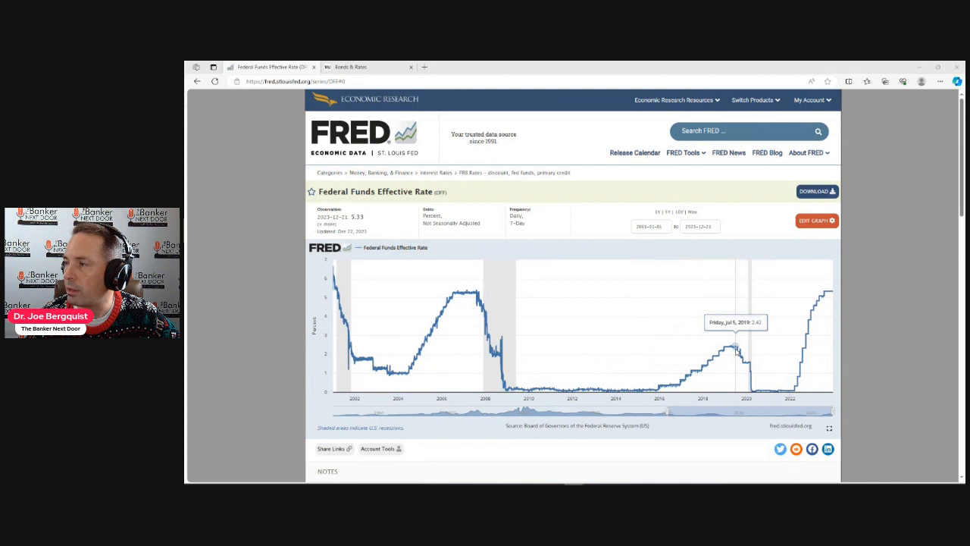
mouse_move(740, 356)
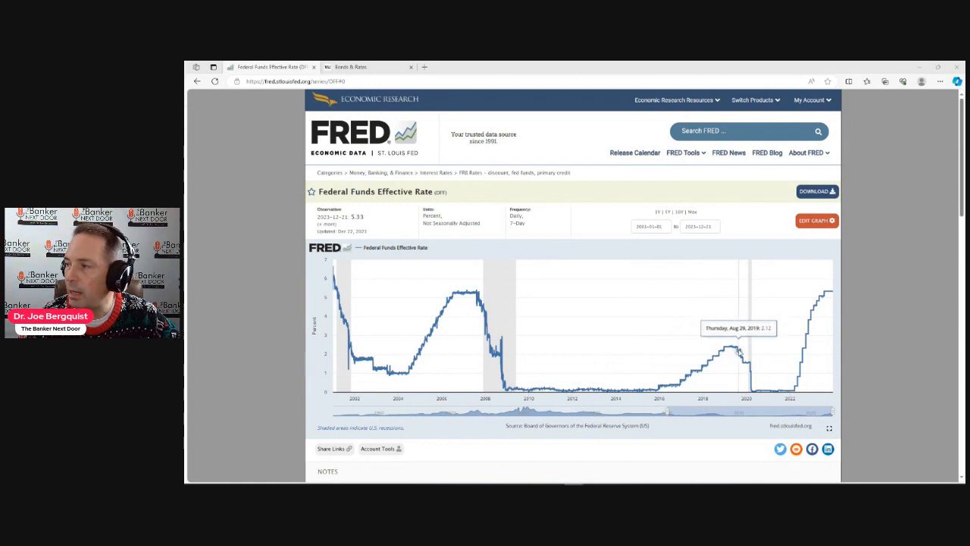
mouse_move(754, 393)
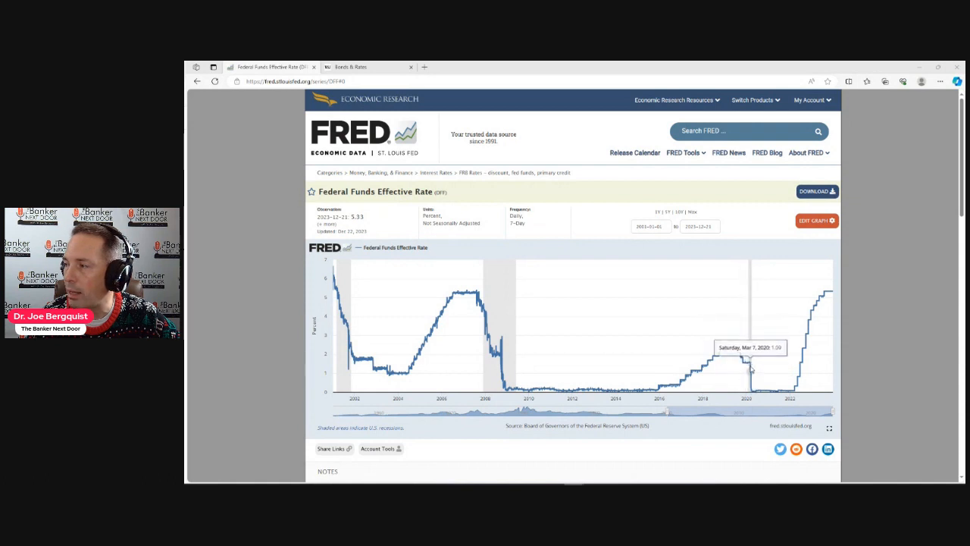
mouse_move(750, 372)
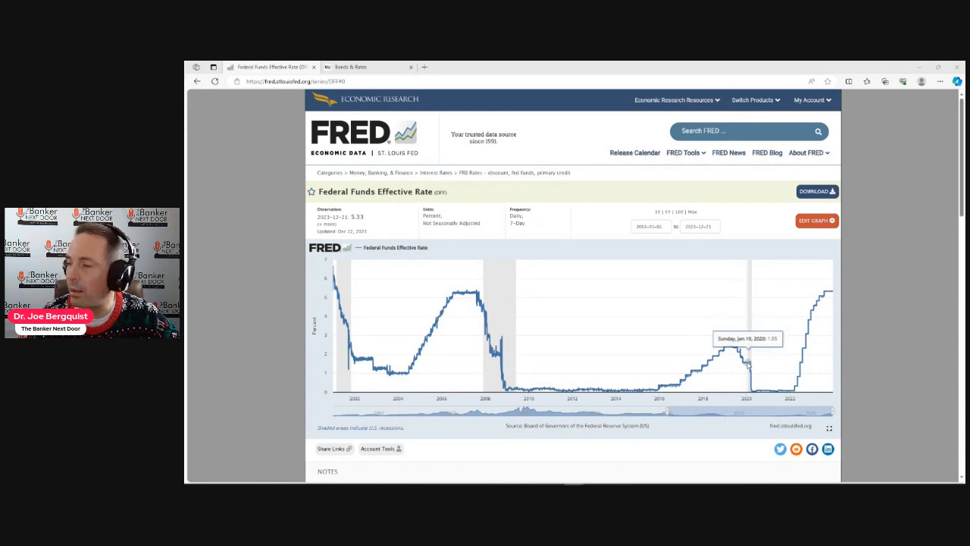
mouse_move(780, 393)
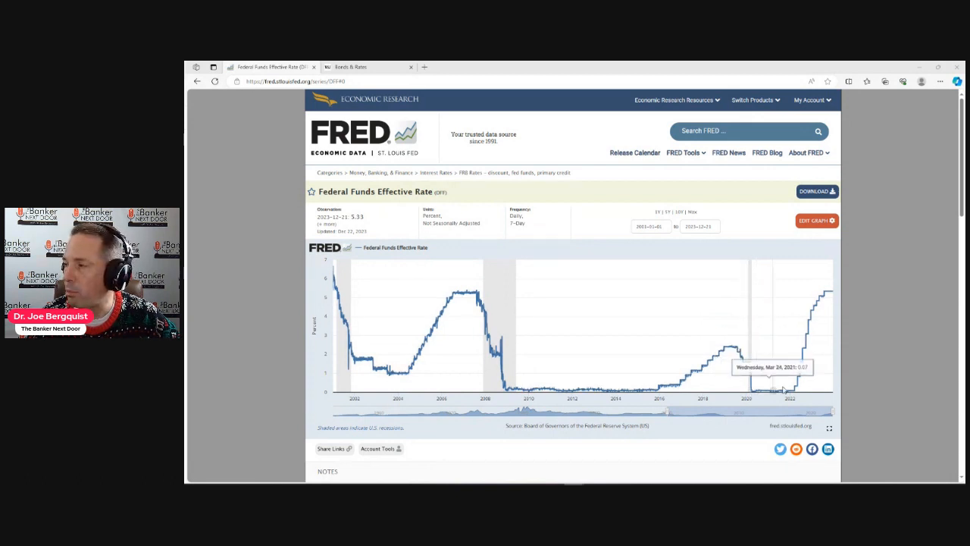
mouse_move(794, 393)
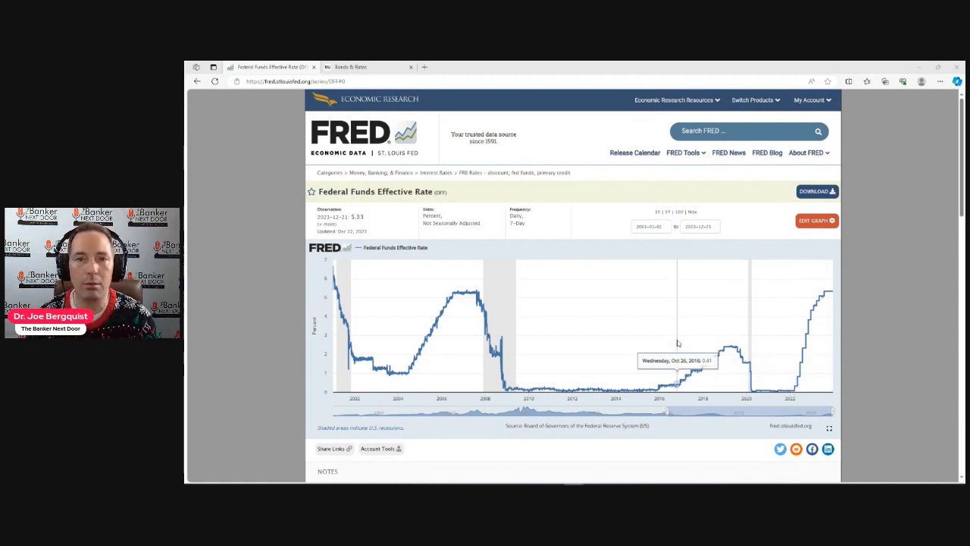
mouse_move(533, 314)
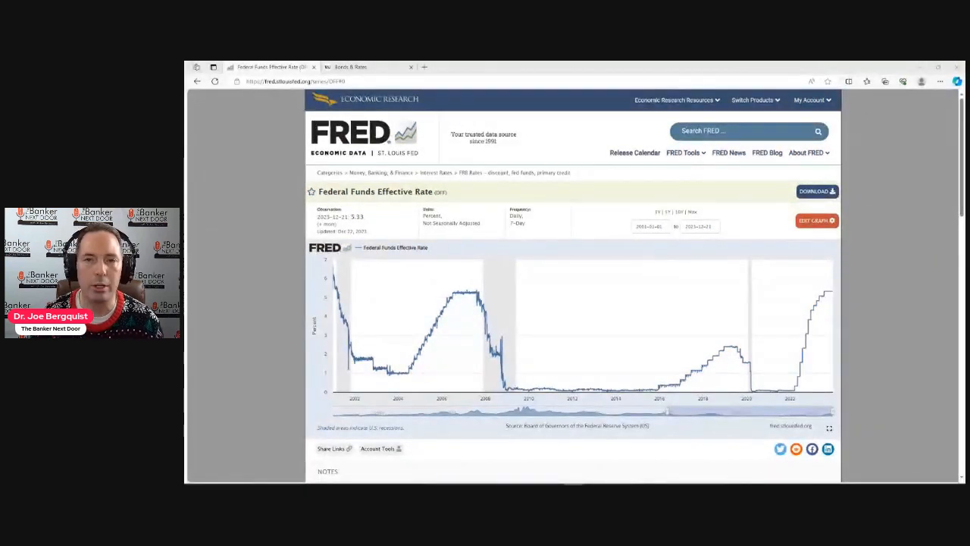
mouse_move(518, 365)
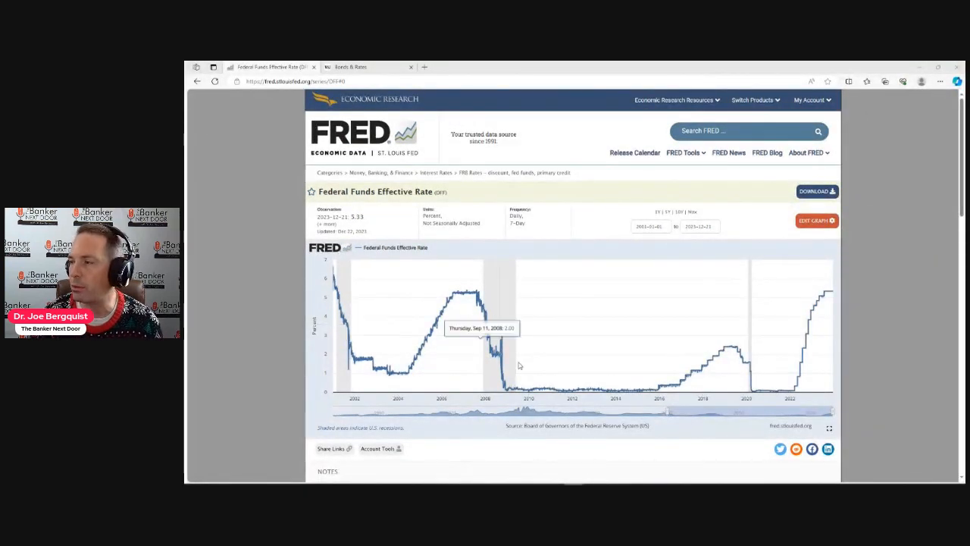
mouse_move(796, 309)
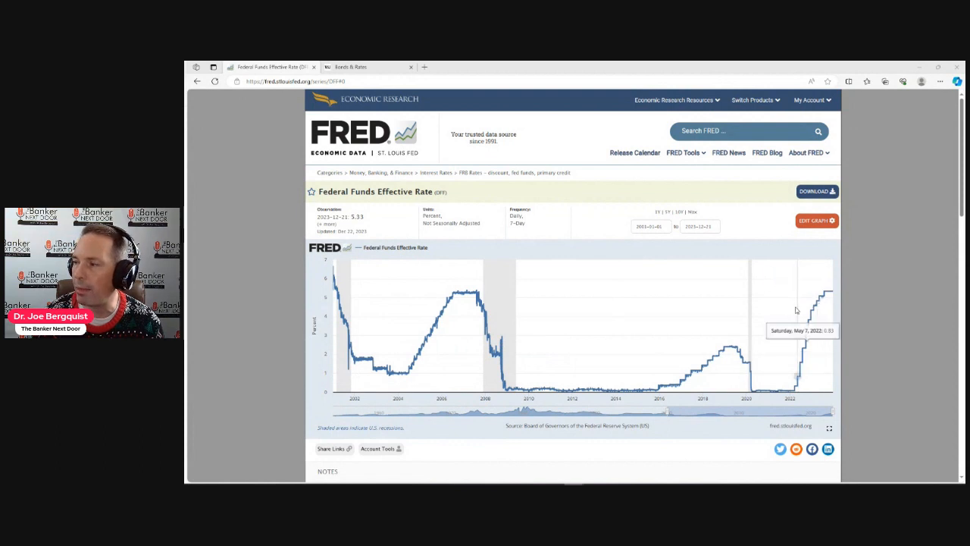
mouse_move(546, 380)
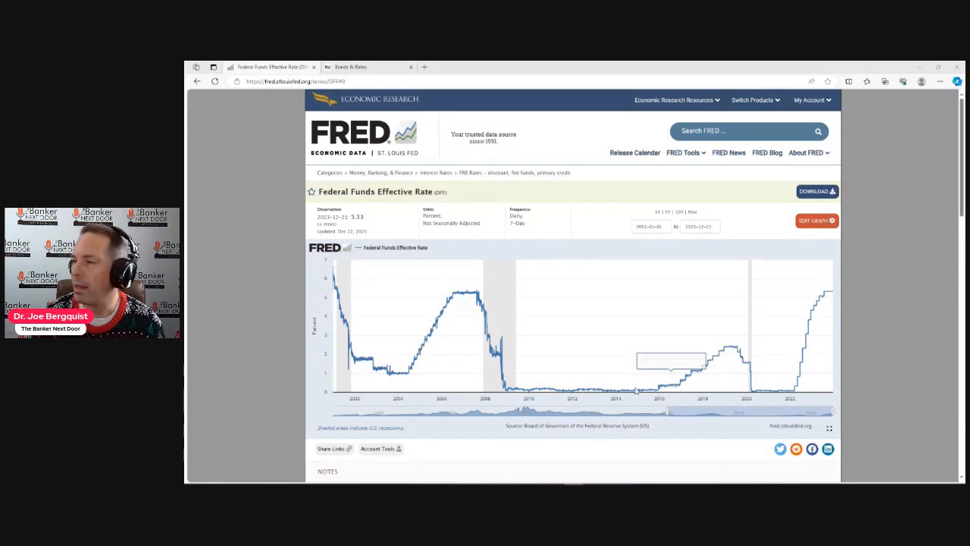
mouse_move(667, 391)
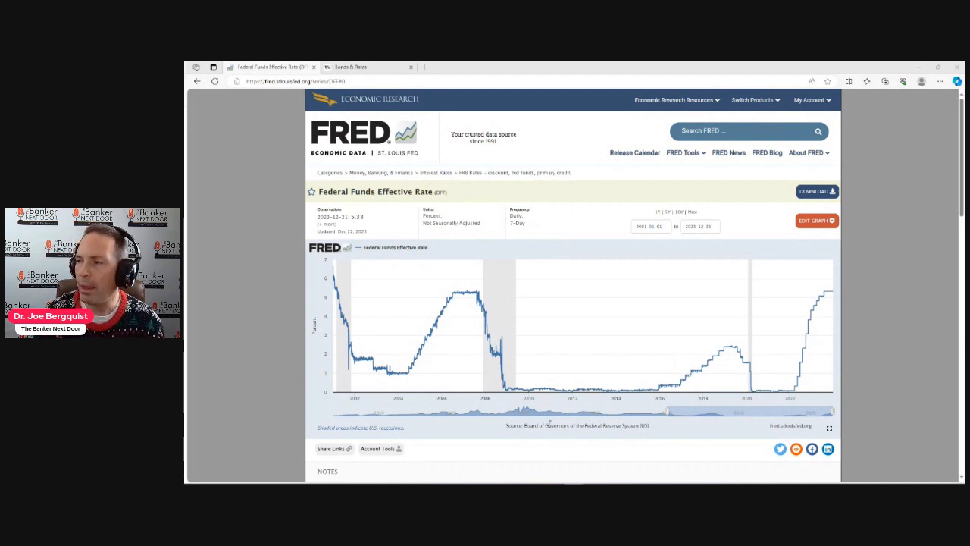
mouse_move(529, 397)
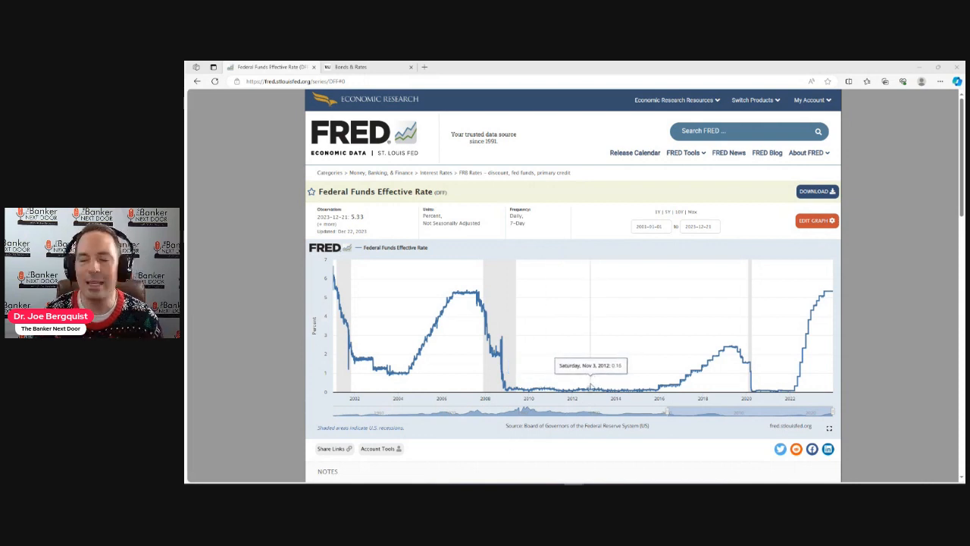
mouse_move(567, 376)
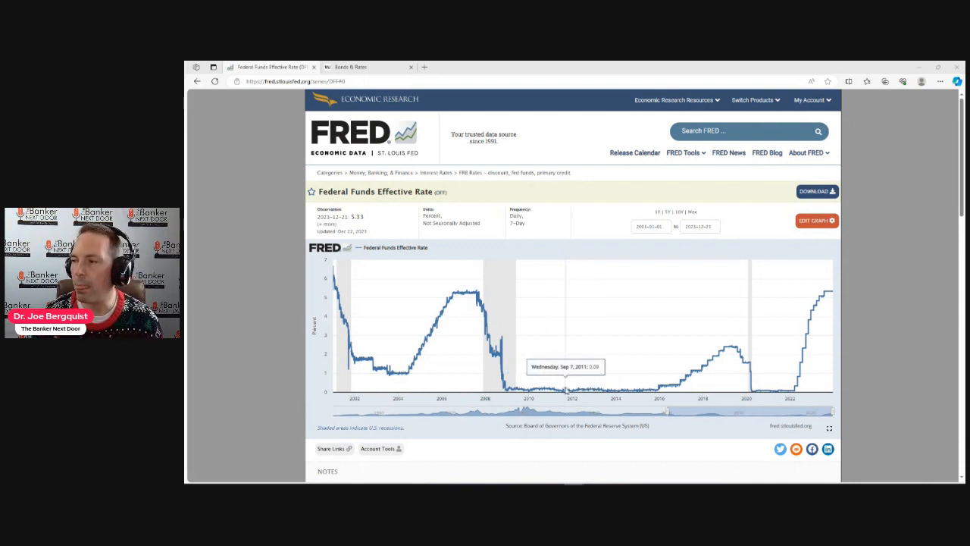
mouse_move(645, 400)
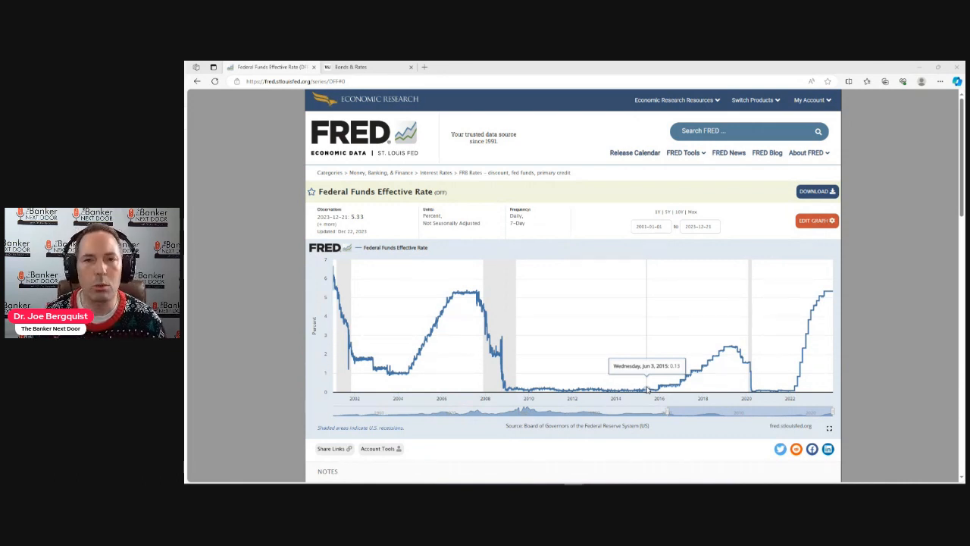
mouse_move(688, 373)
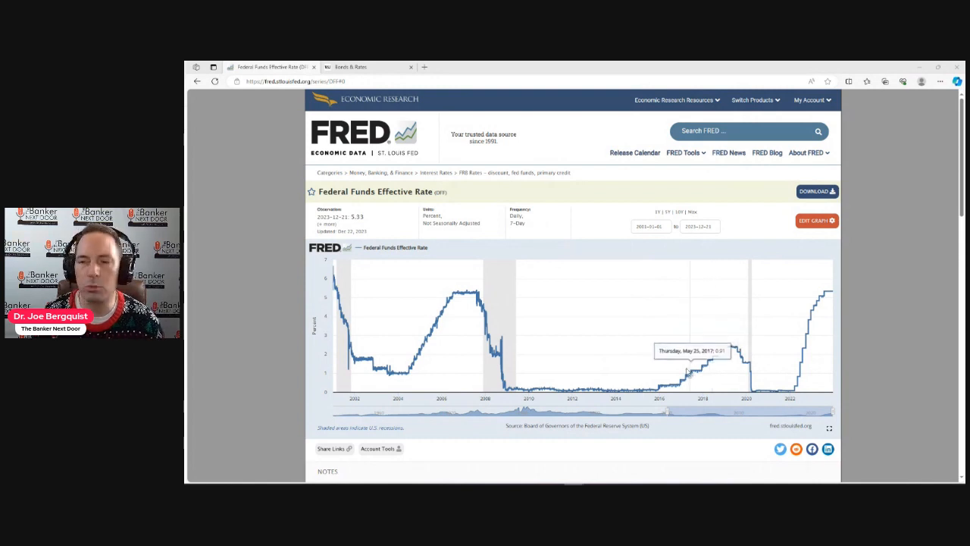
mouse_move(715, 377)
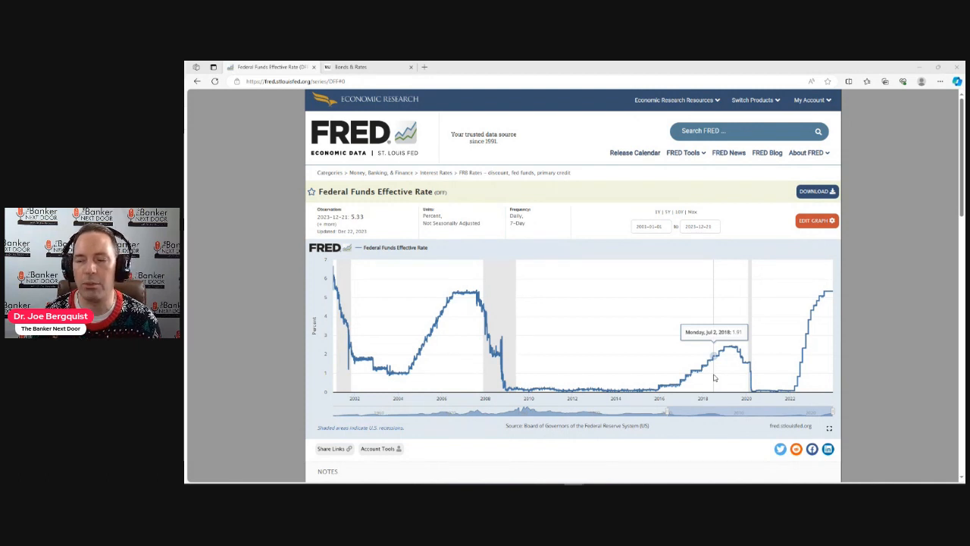
mouse_move(740, 320)
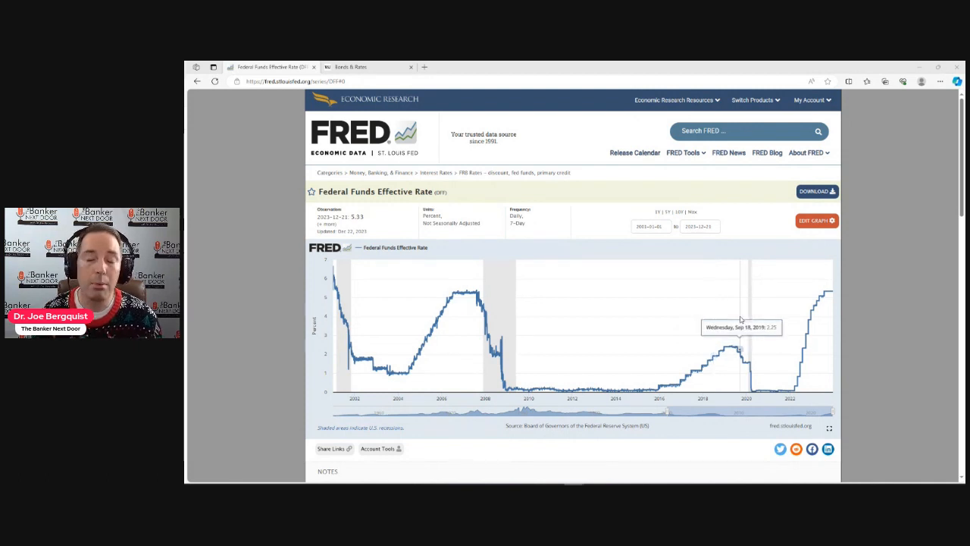
mouse_move(719, 360)
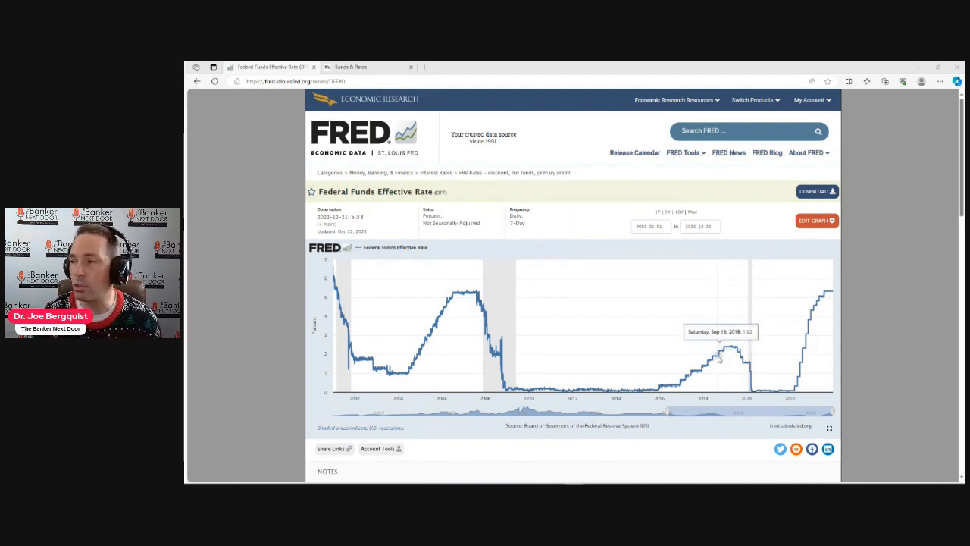
mouse_move(720, 360)
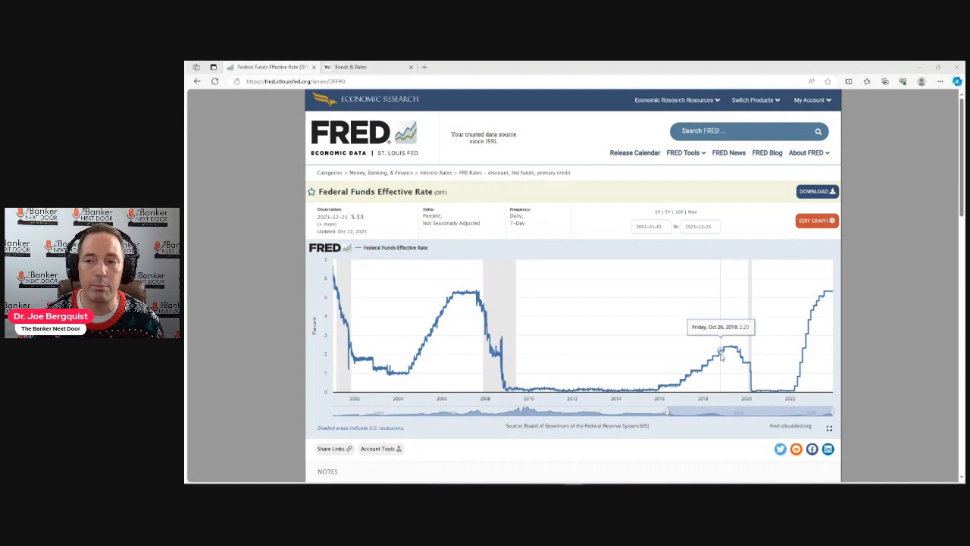
mouse_move(791, 382)
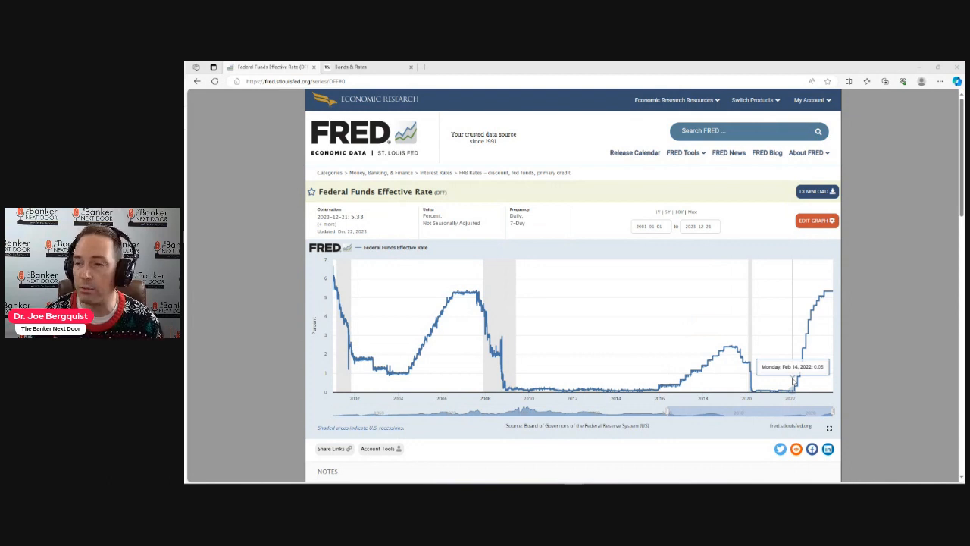
mouse_move(830, 297)
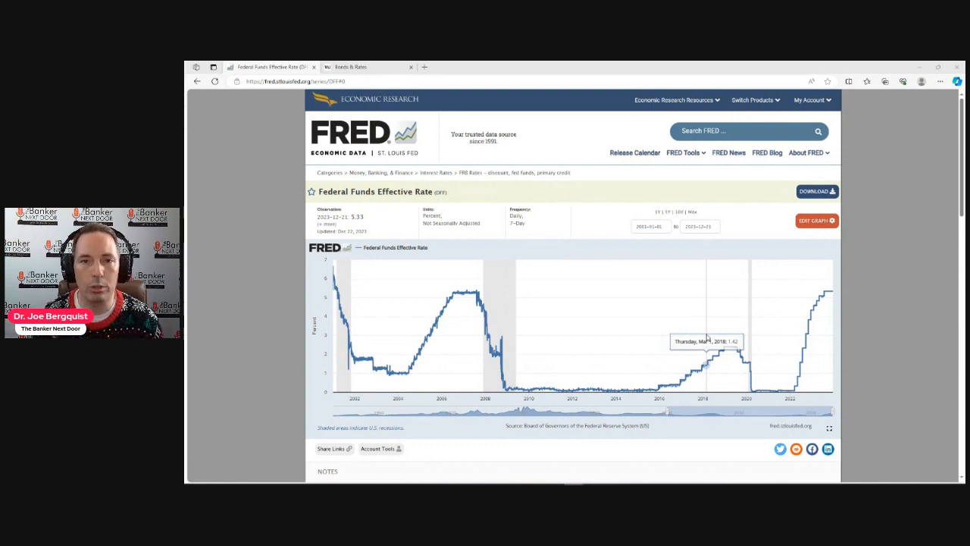
mouse_move(733, 336)
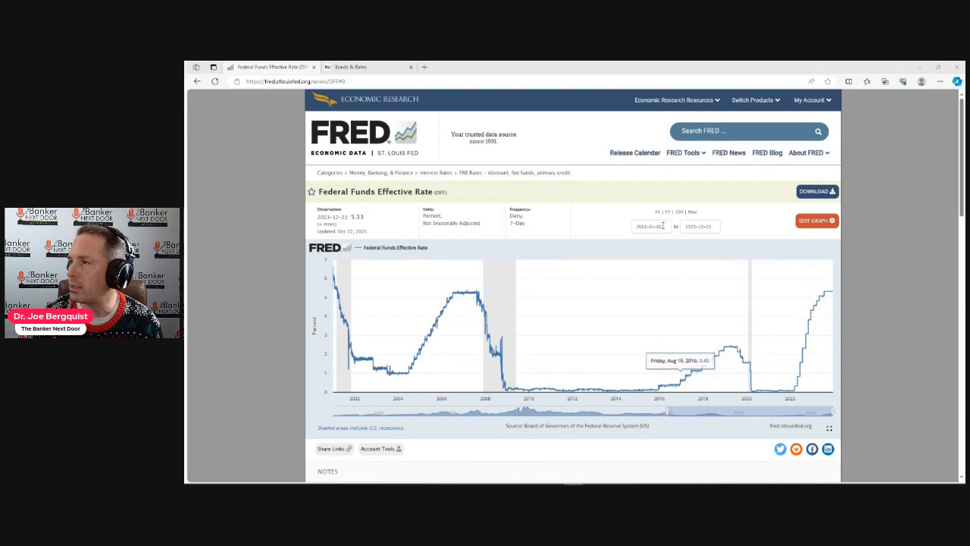
- Narrow the FRED Federal Funds chart to start in January 2020
left_click(652, 226)
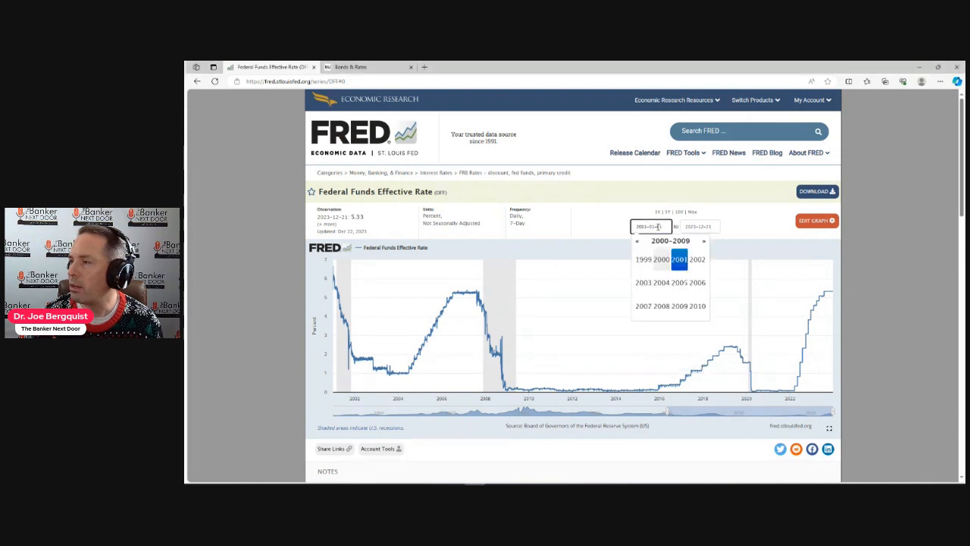
left_click(704, 239)
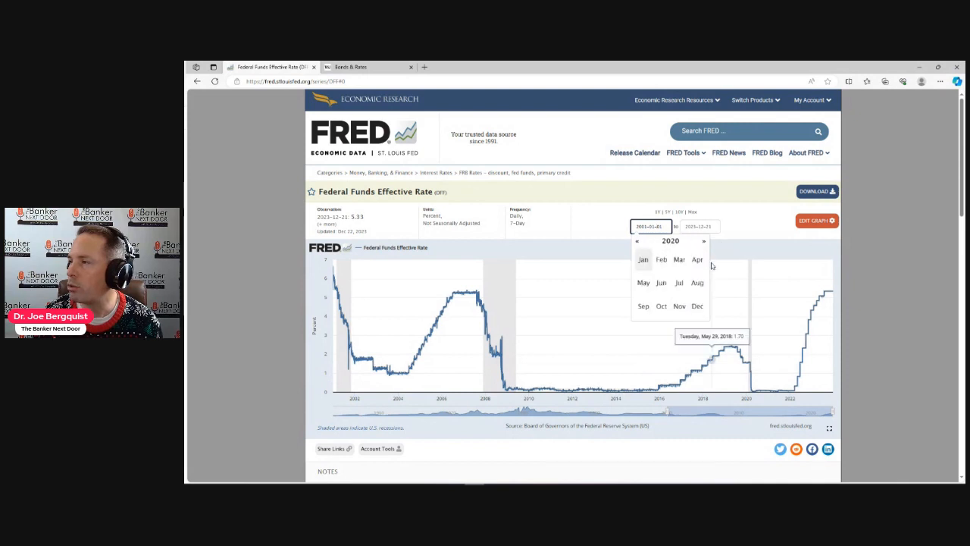
left_click(643, 259)
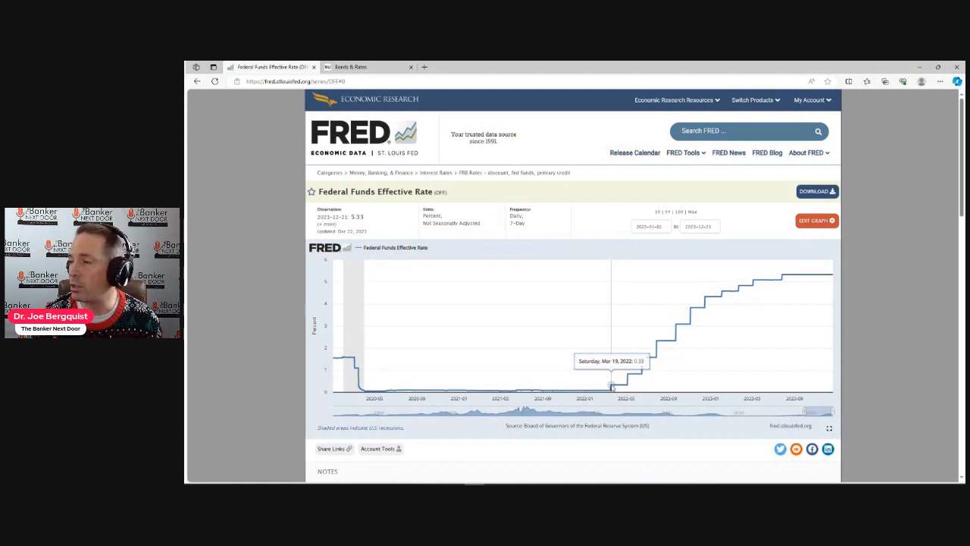
mouse_move(782, 274)
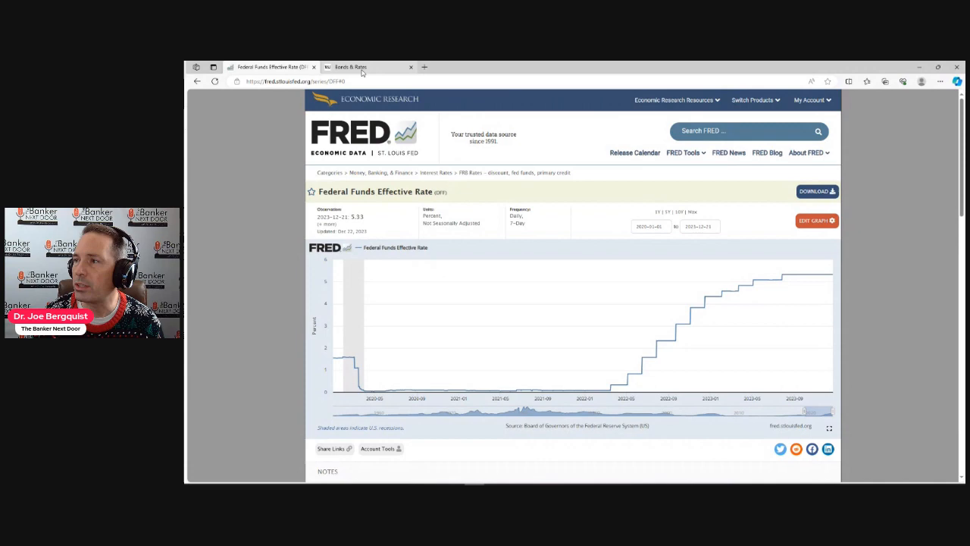
- On WSJ Bonds & Rates, chart the 3-Month Bill then the 3-Year Note and reach the yield curve
left_click(358, 67)
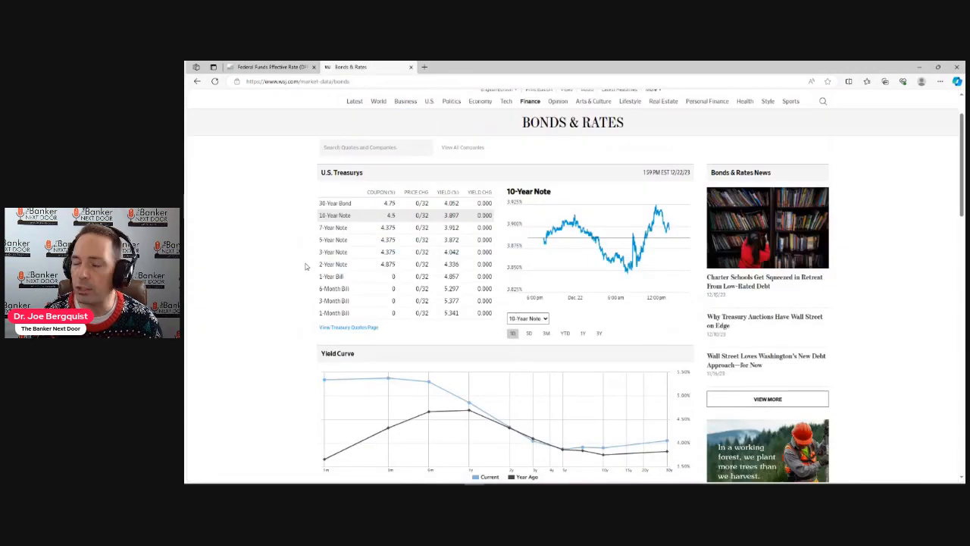
left_click(333, 264)
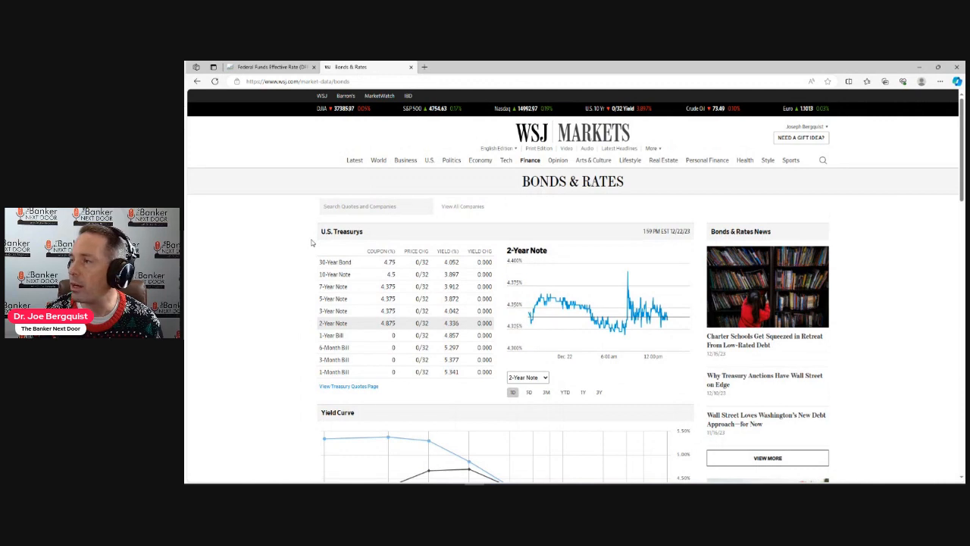
scroll("down", 3)
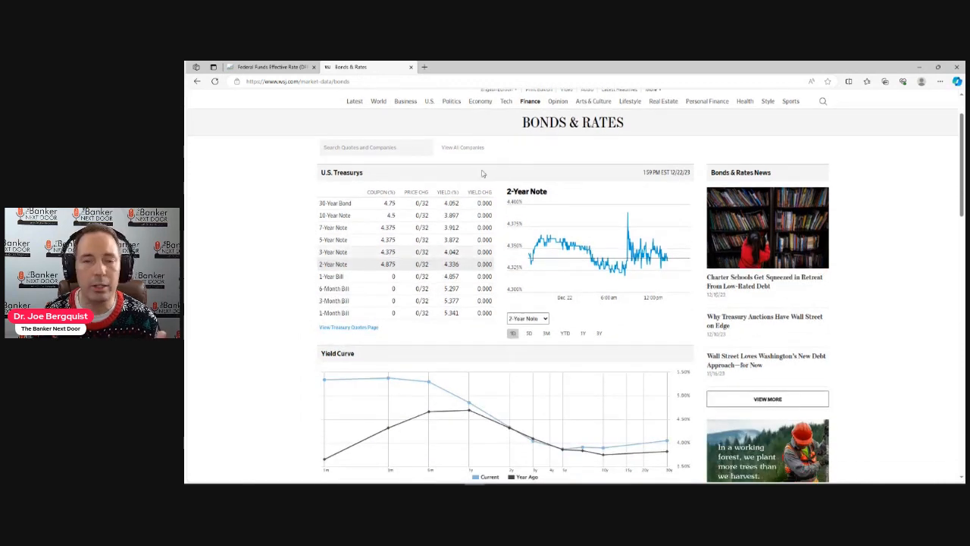
left_click(333, 300)
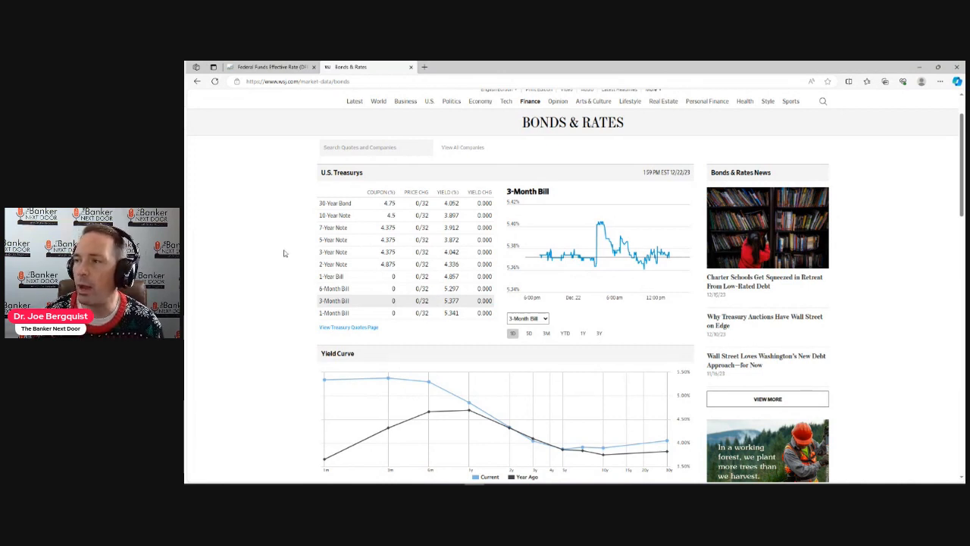
left_click(334, 251)
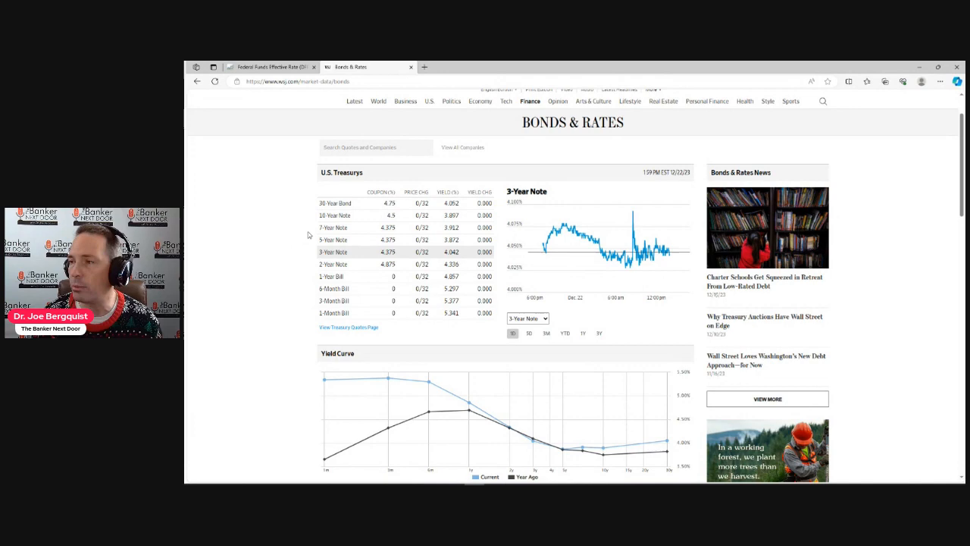
scroll("down", 3)
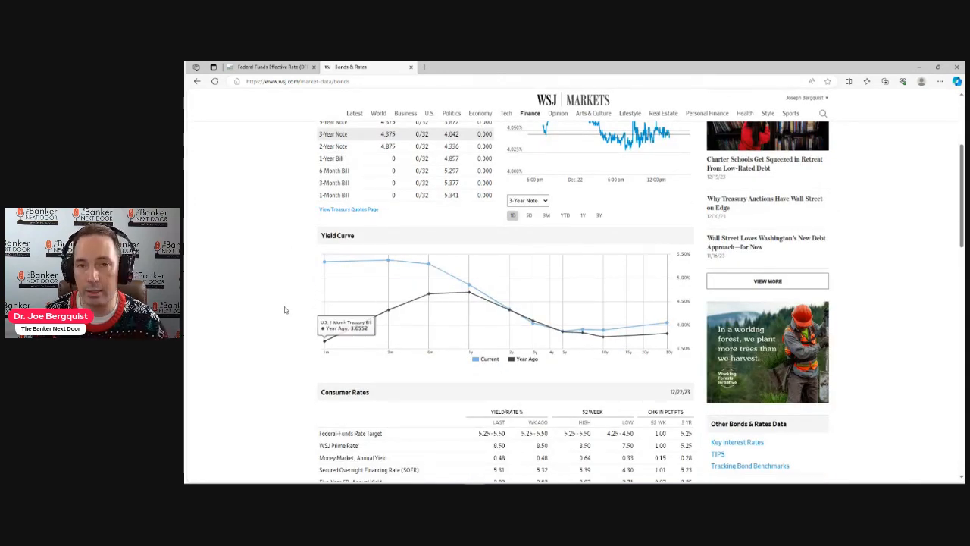
- Bring the Consumer Rates table and the start of Government Bonds into view
scroll("down", 3)
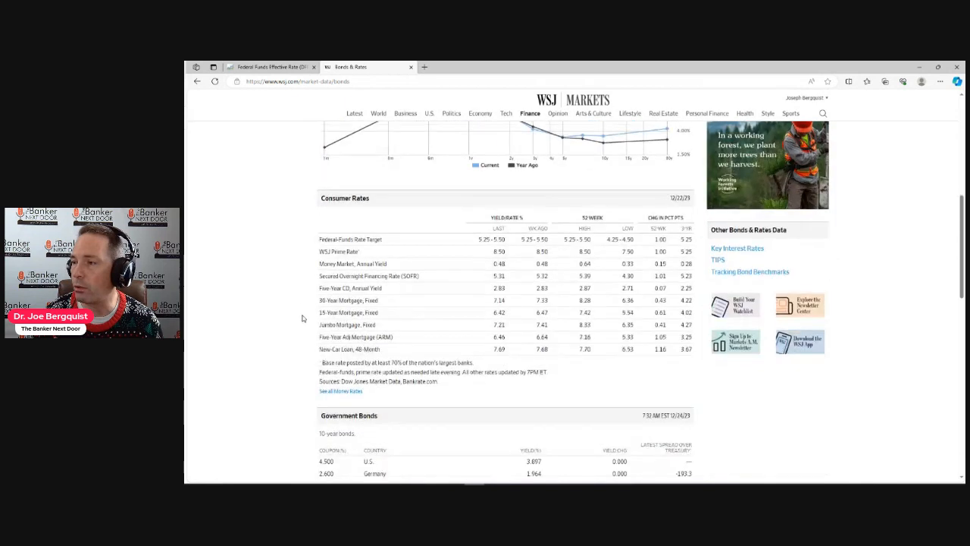
scroll("down", 3)
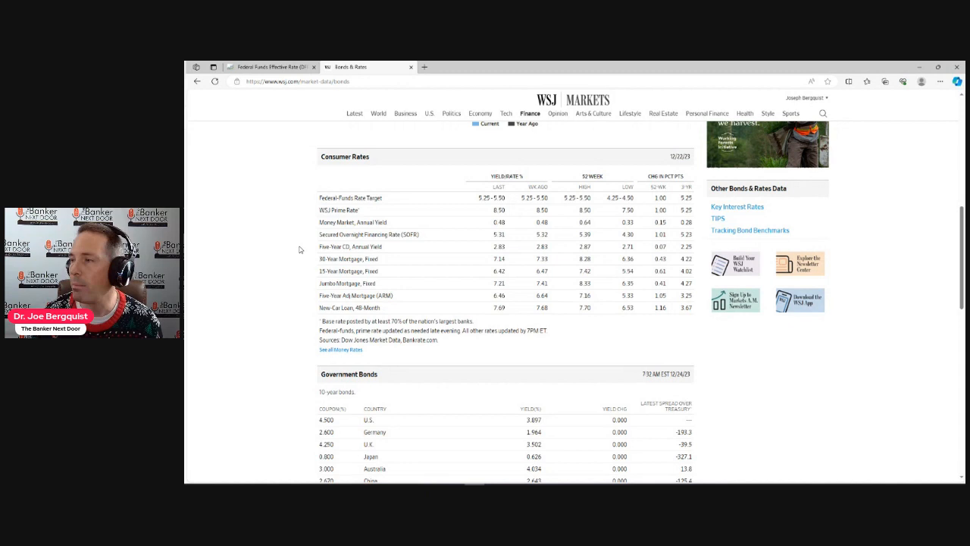
mouse_move(429, 222)
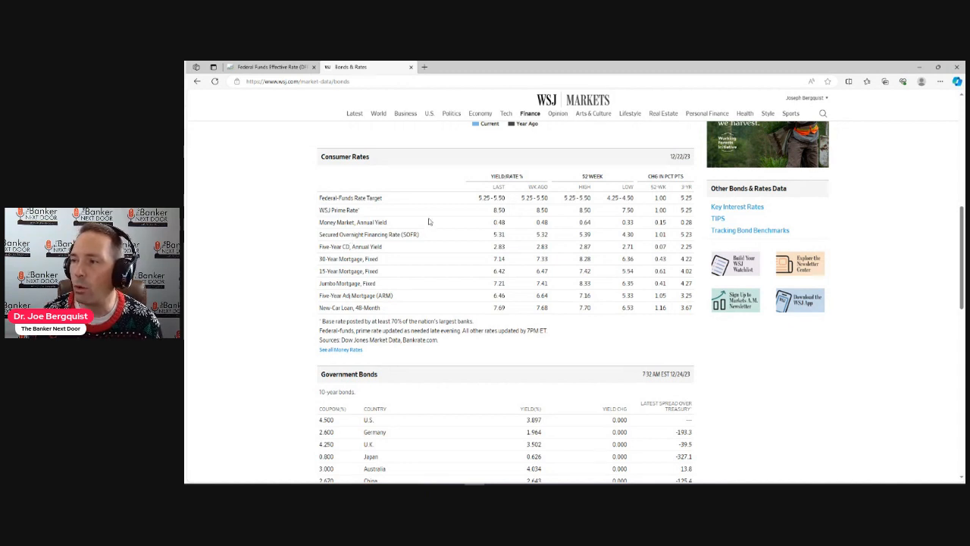
mouse_move(353, 236)
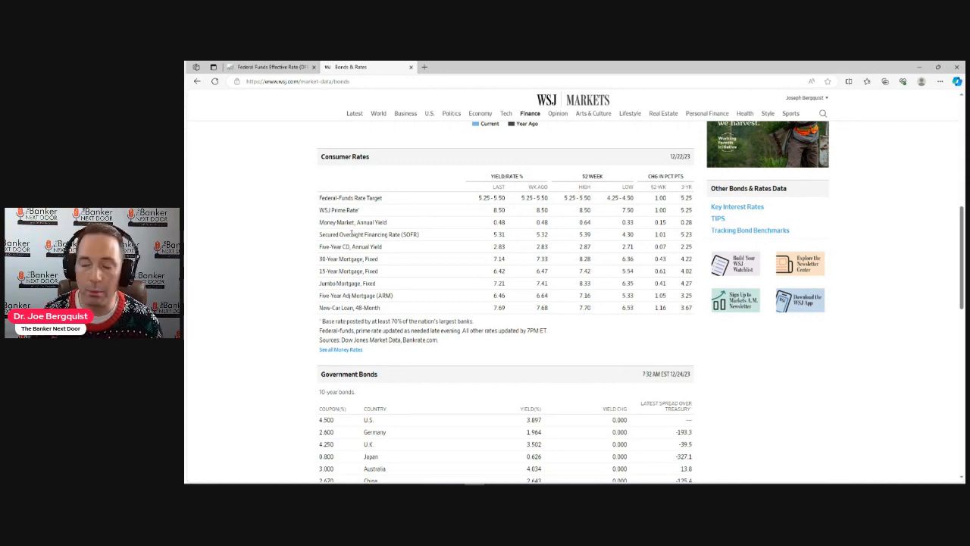
mouse_move(479, 238)
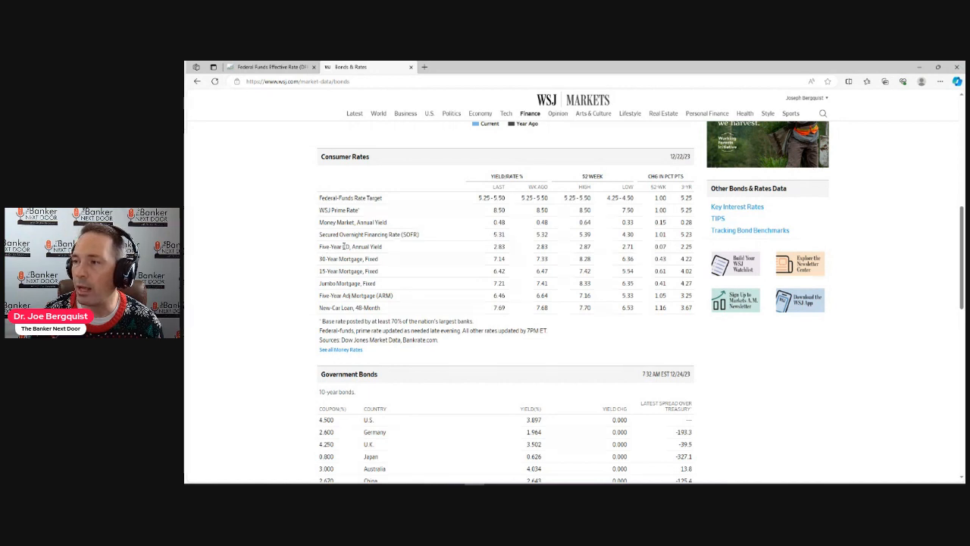
mouse_move(503, 258)
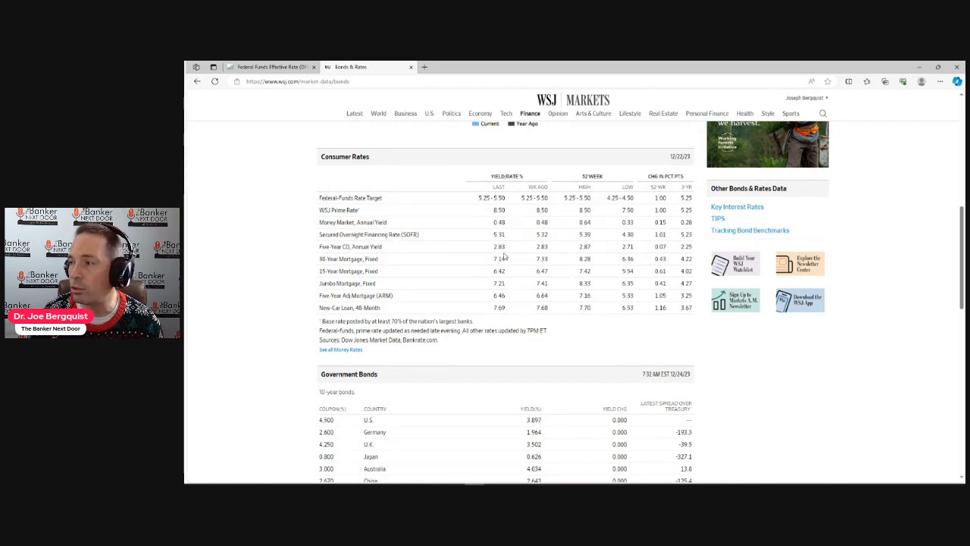
mouse_move(373, 261)
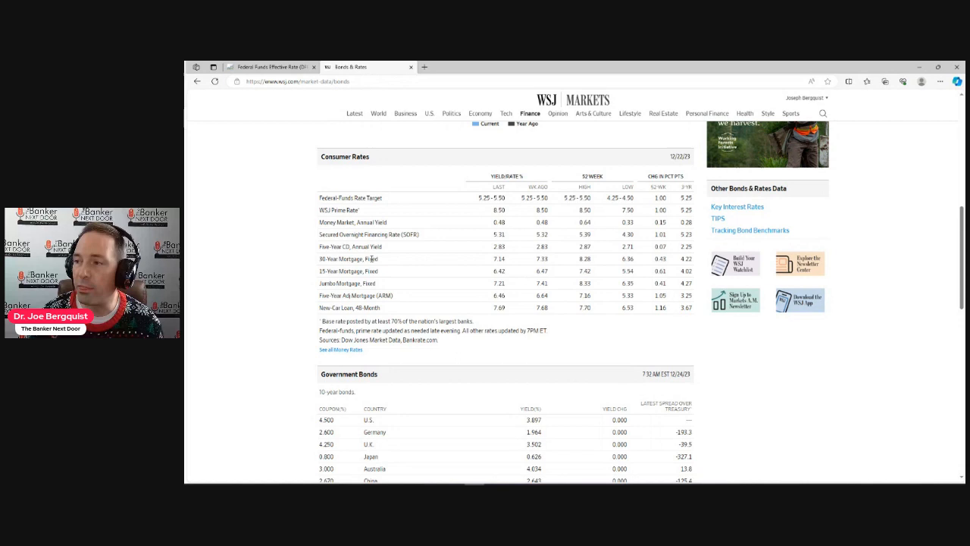
mouse_move(552, 267)
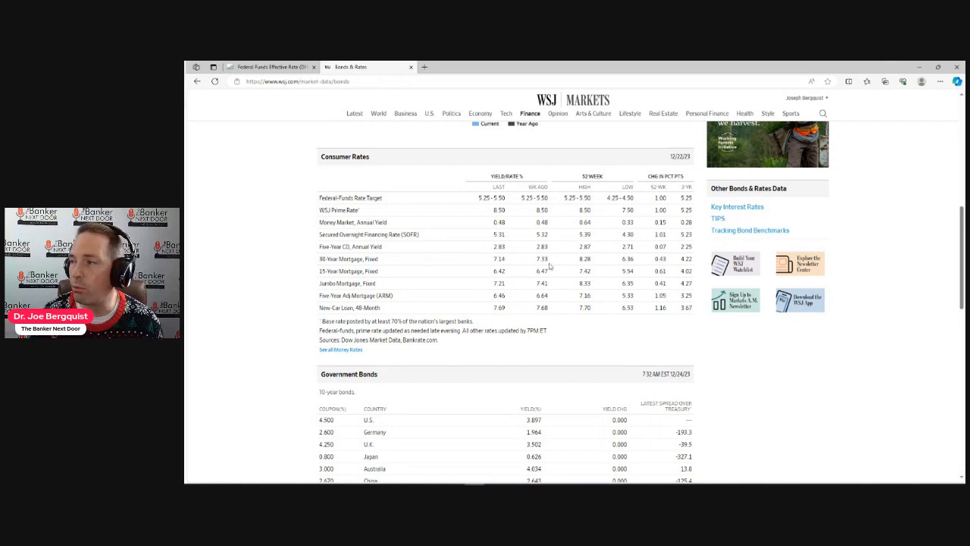
mouse_move(519, 279)
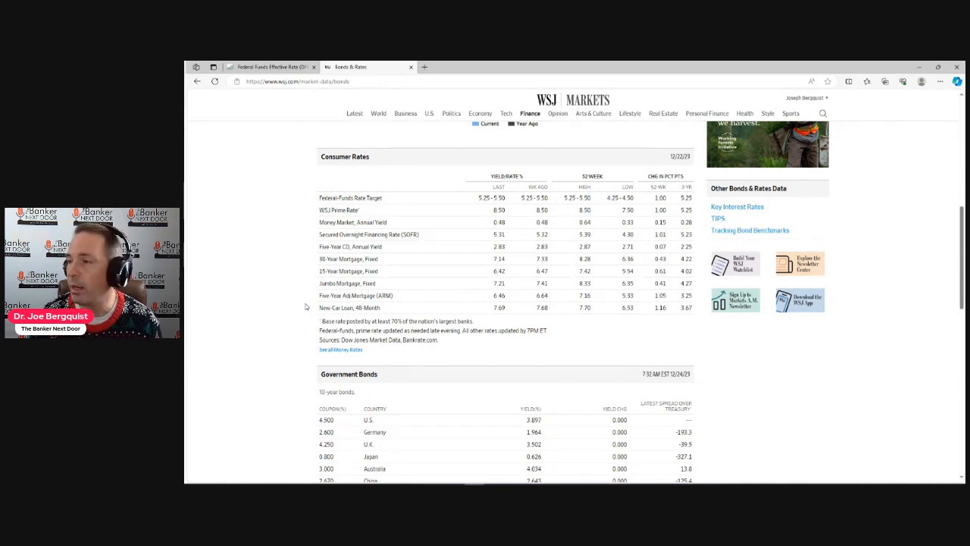
mouse_move(497, 305)
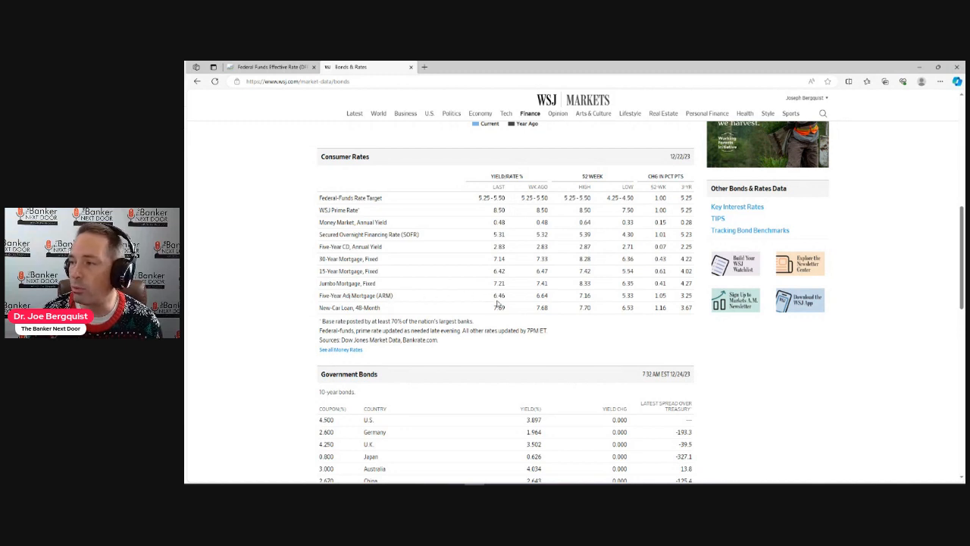
mouse_move(379, 319)
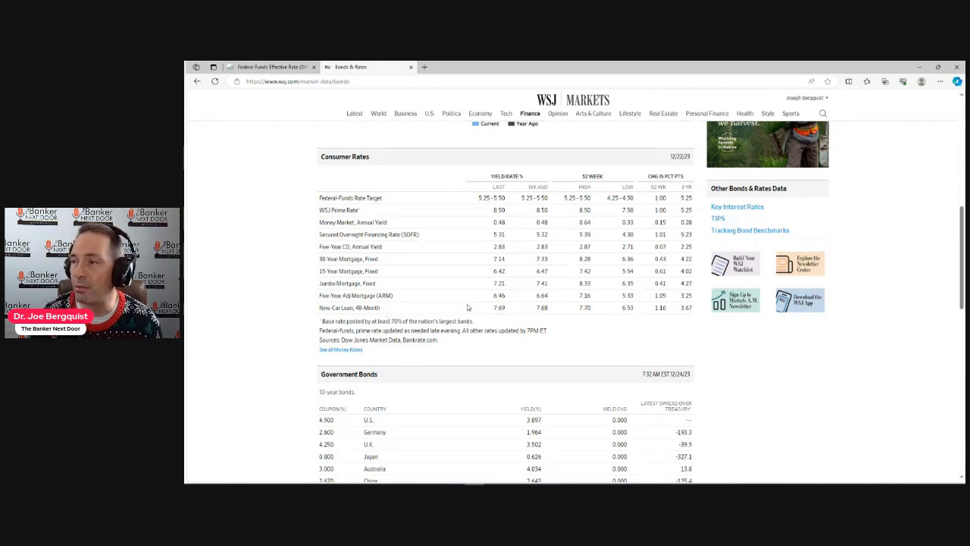
mouse_move(292, 285)
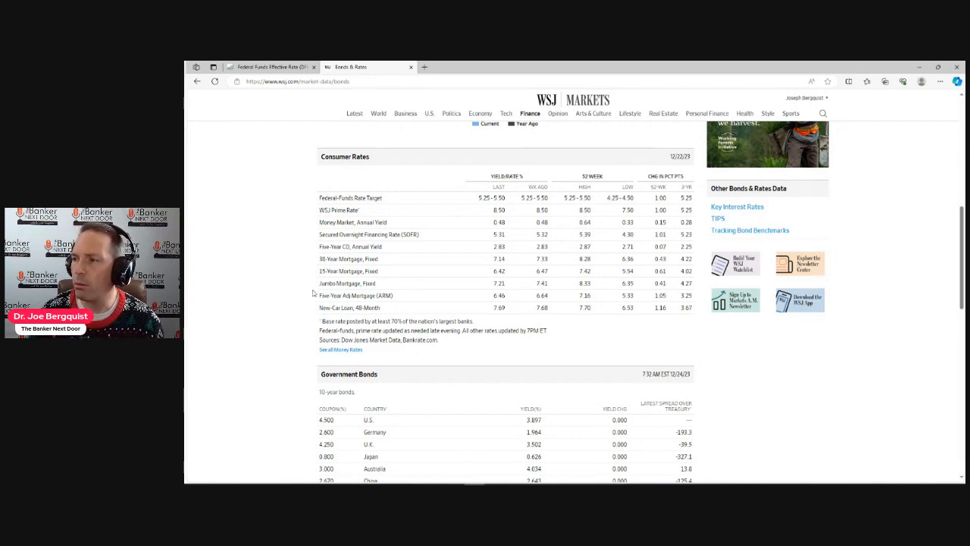
- Back at the U.S. Treasurys table, chart the 5-Year and 10-Year Note yields
scroll("up", 3)
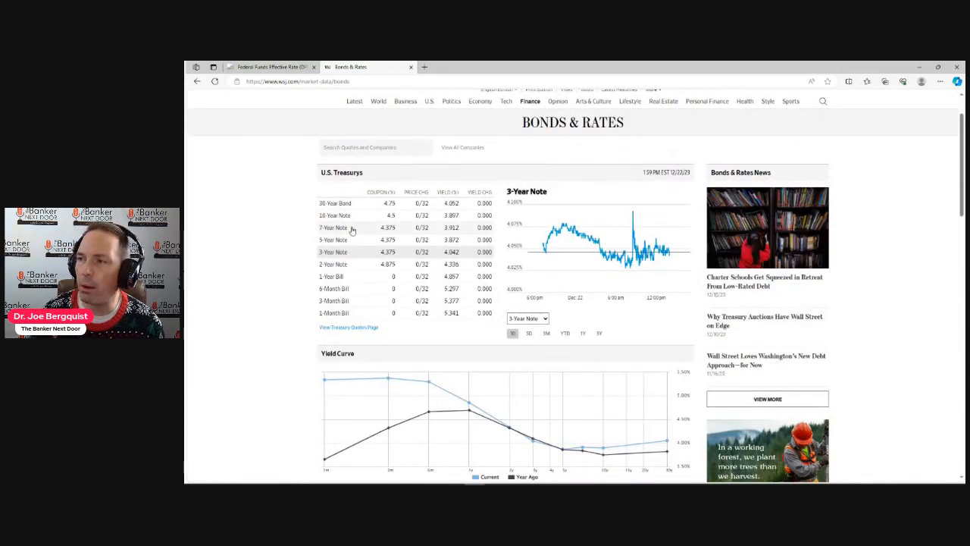
left_click(333, 239)
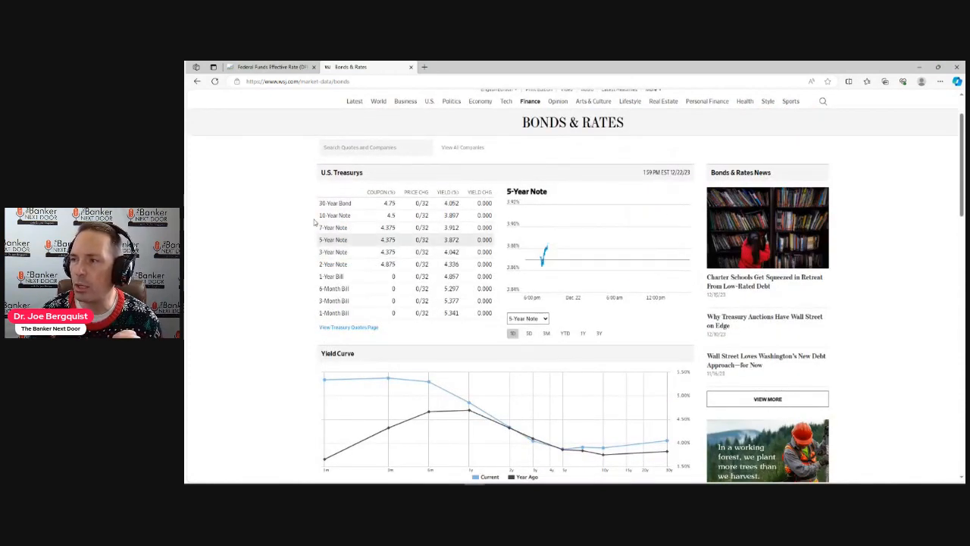
left_click(335, 215)
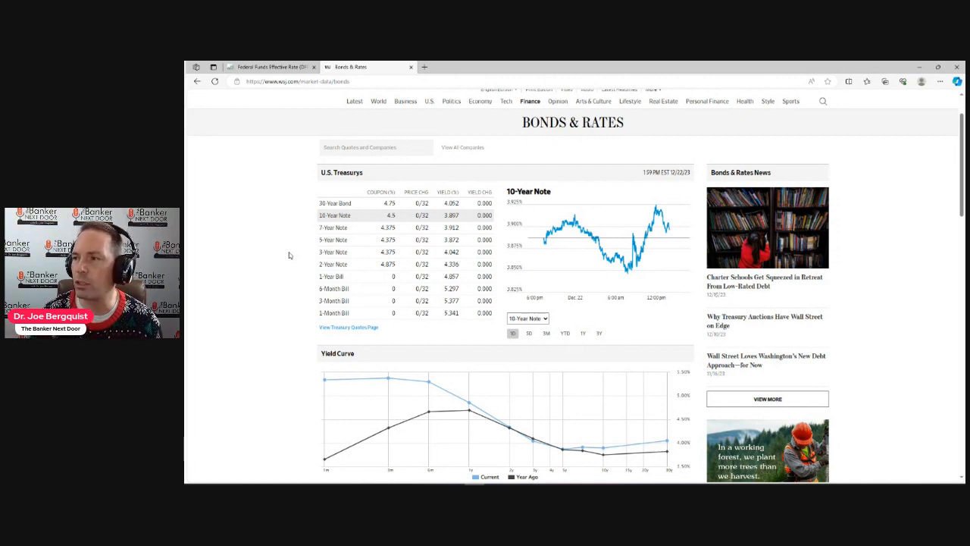
mouse_move(400, 209)
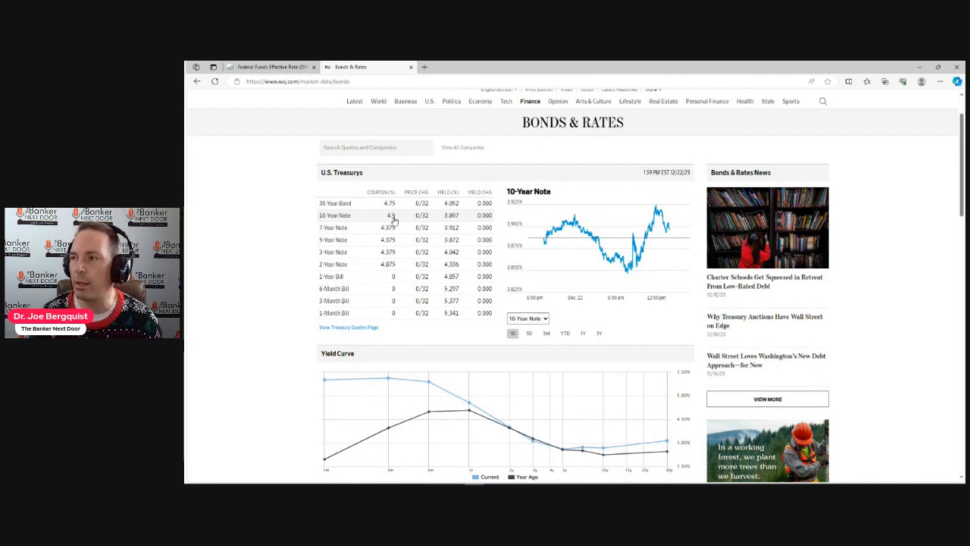
mouse_move(335, 215)
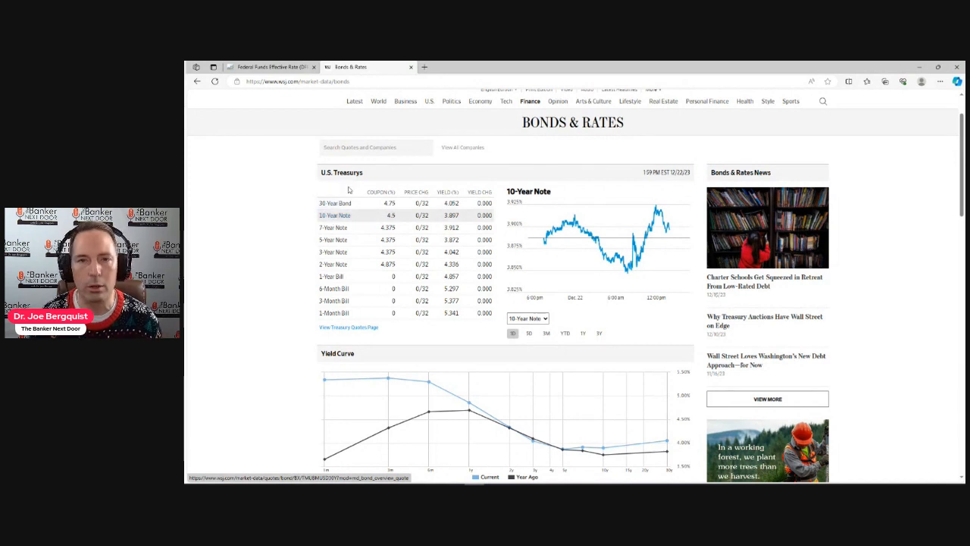
- Chart the 30-Year Bond, compare with the 10-Year Note, and end on the 30-Year Bond
left_click(336, 203)
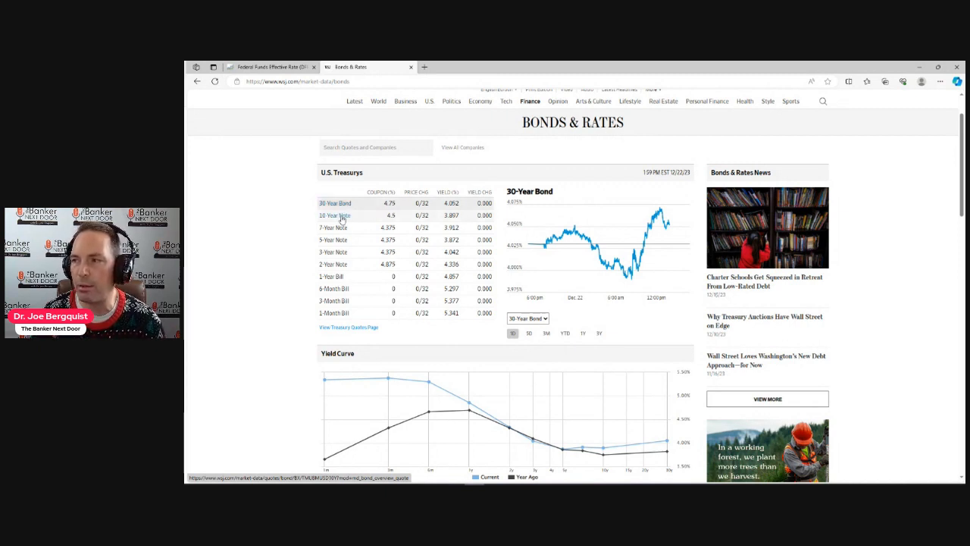
left_click(337, 215)
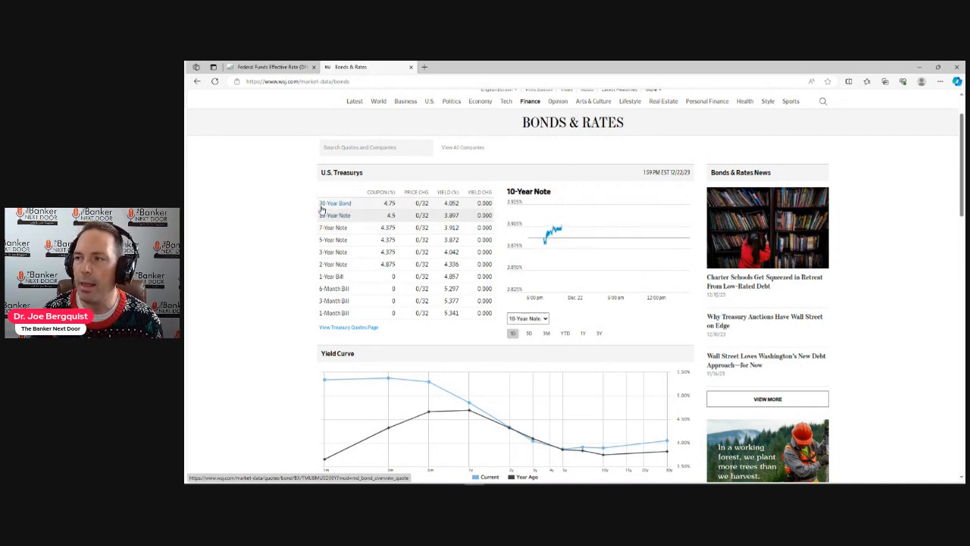
left_click(335, 203)
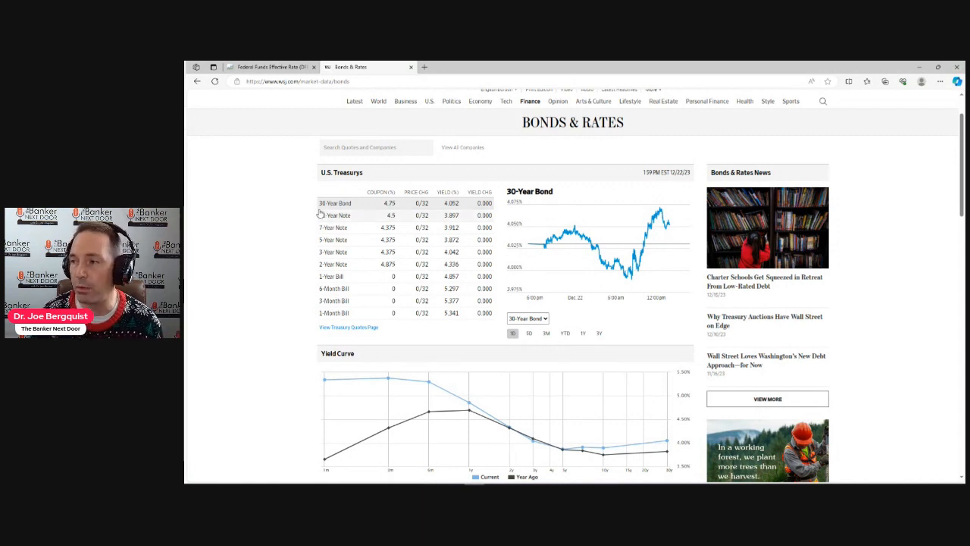
mouse_move(309, 257)
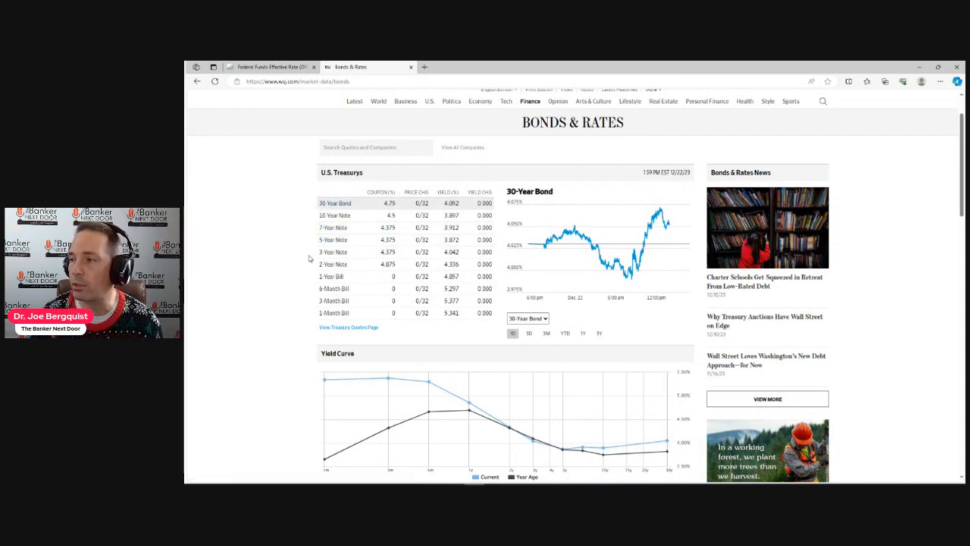